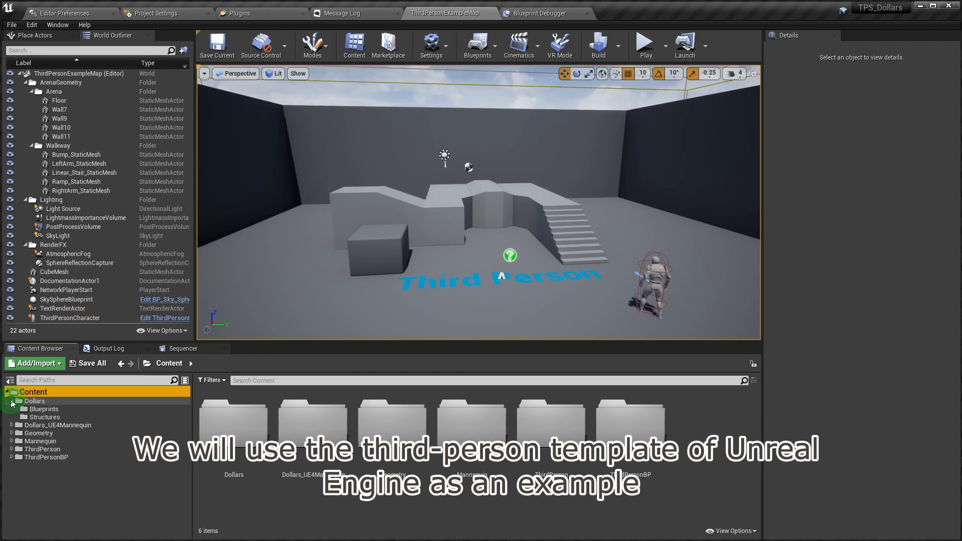
Force-delete the duplicate Mannequin folder inside Dollars_UE4Mannequin despite its referencing assets
left_click(35, 401)
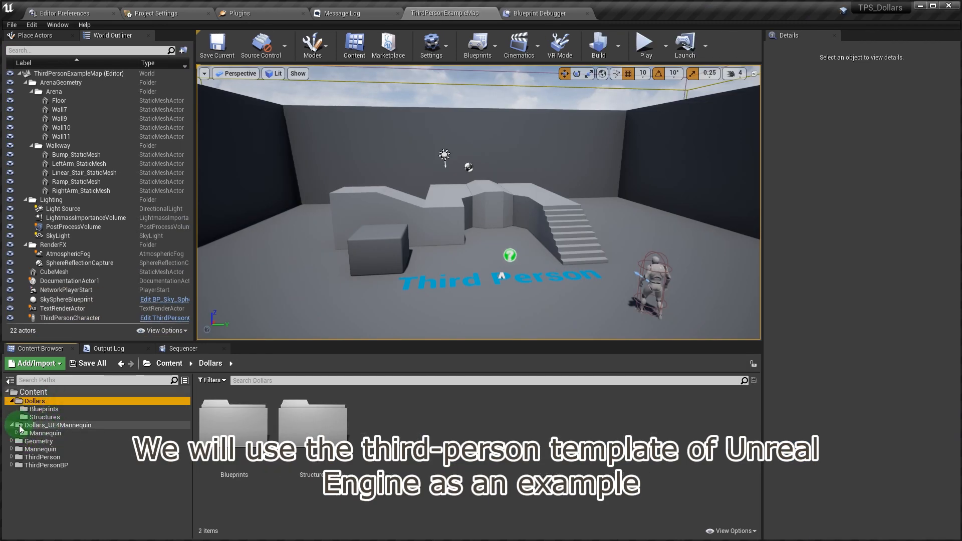
left_click(57, 425)
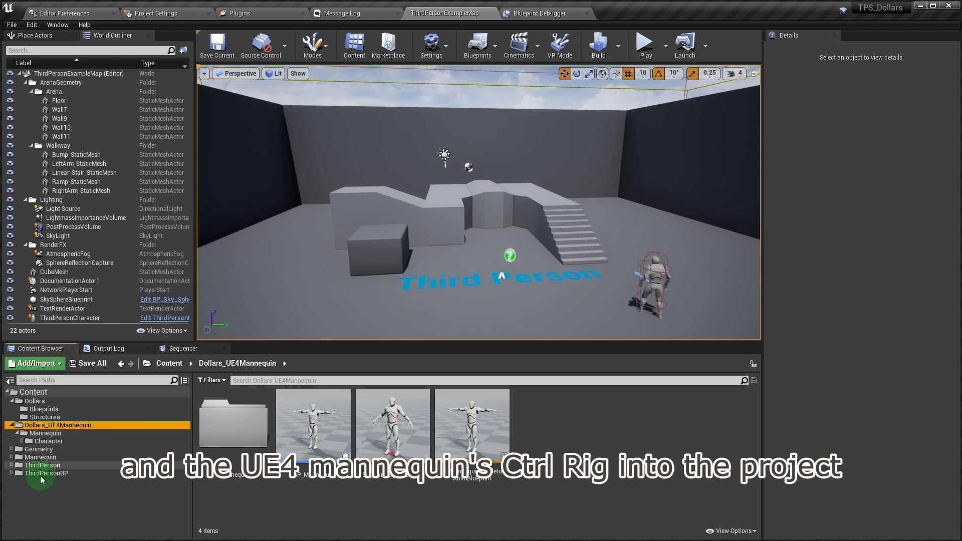
left_click(40, 457)
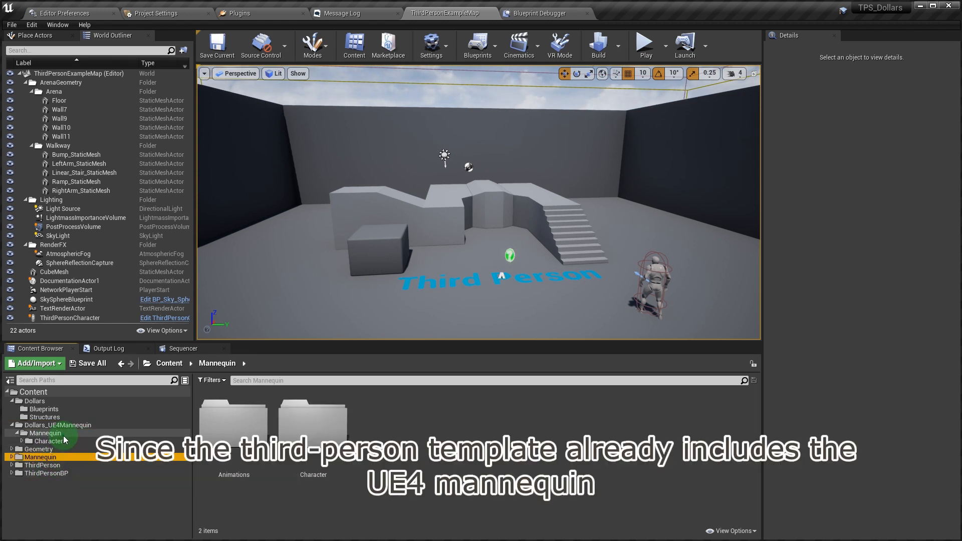
left_click(45, 432)
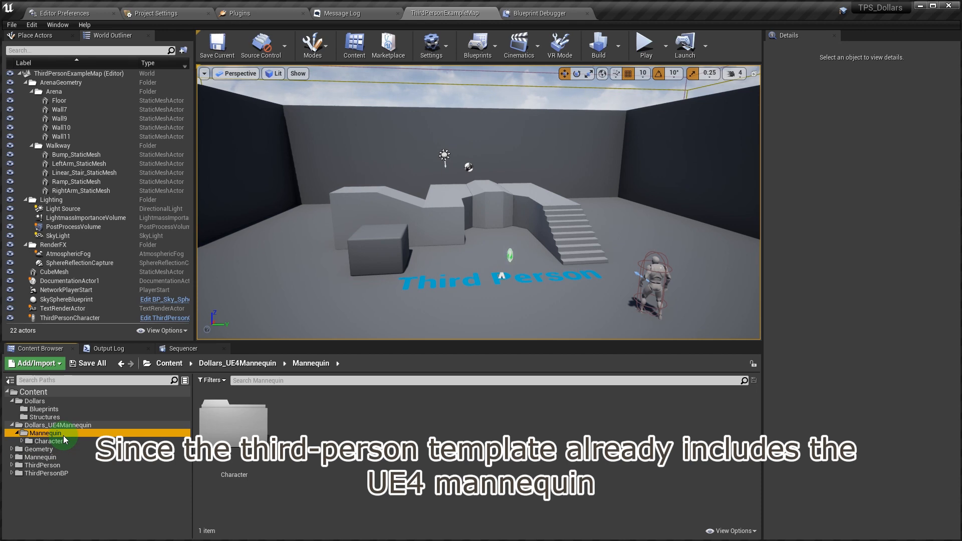
right_click(44, 432)
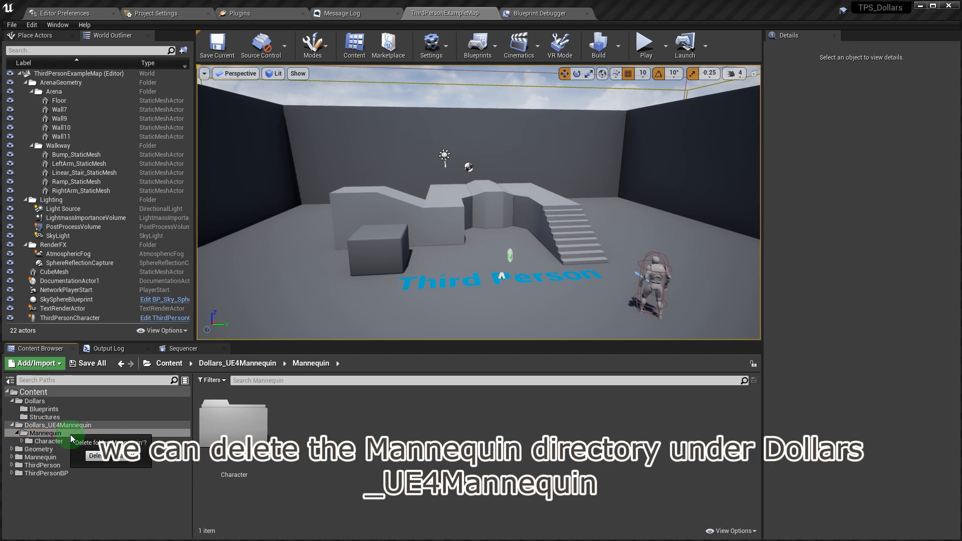
left_click(95, 455)
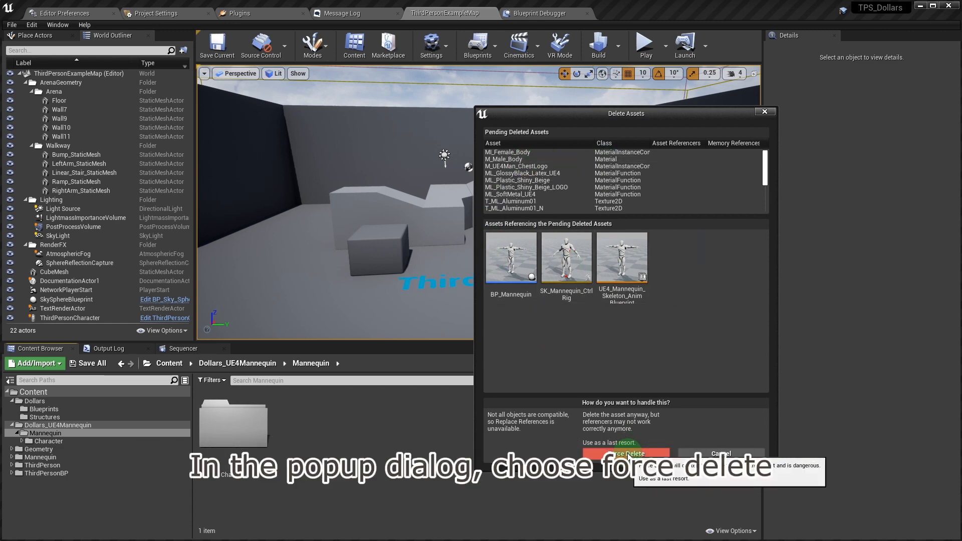
left_click(625, 453)
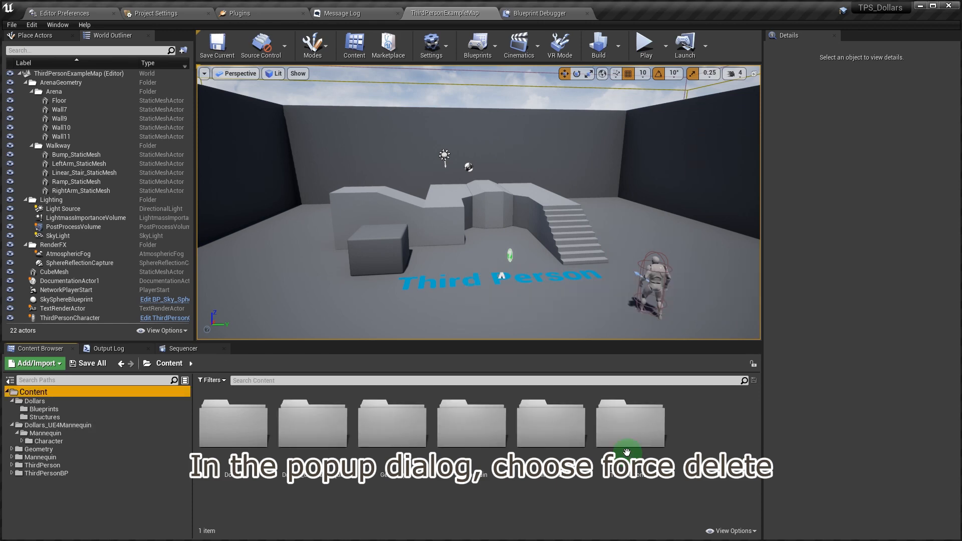
Open the Dollars_UE4Mannequin animation blueprint and agree to pick the template skeleton
left_click(58, 424)
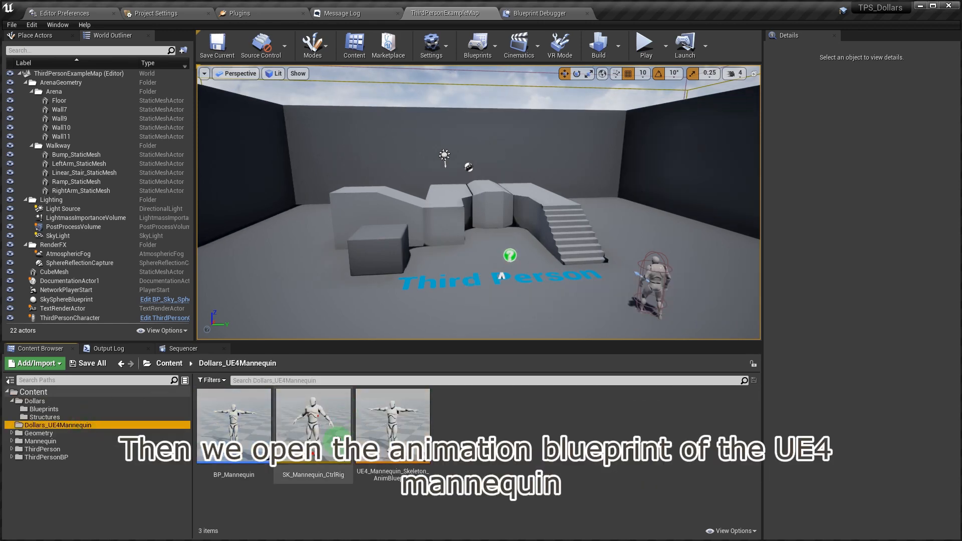
left_click(392, 422)
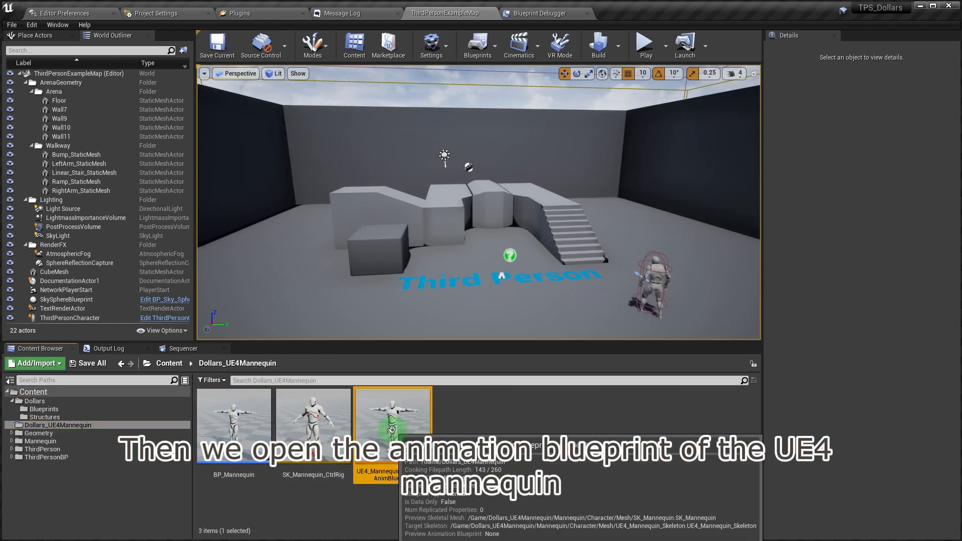
double_click(392, 420)
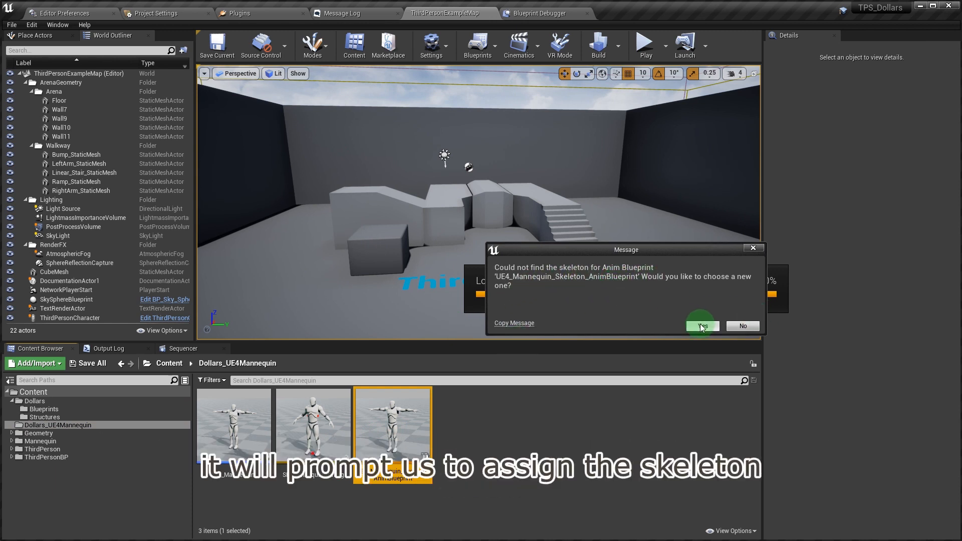
left_click(701, 326)
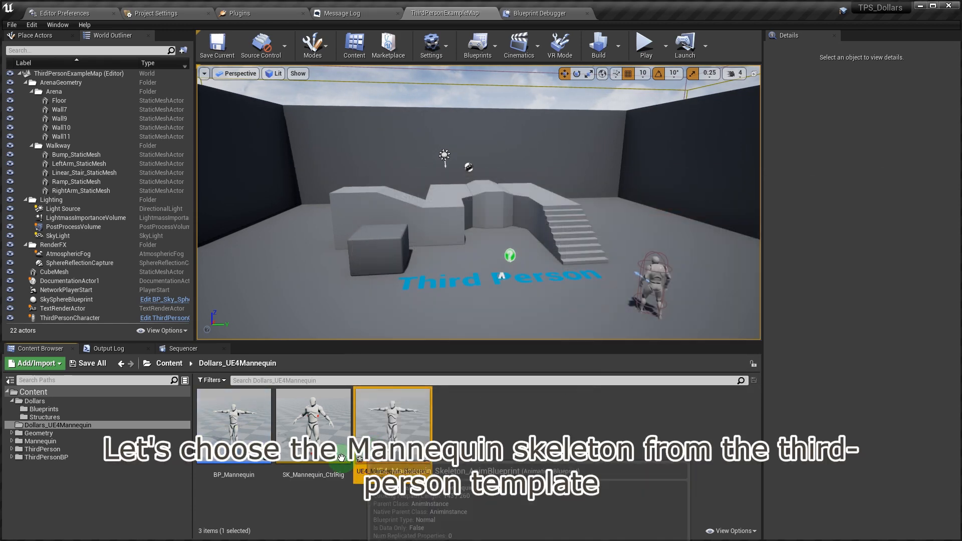
Set BP_Mannequin's Skeletal Mesh to SK_Mannequin, then compile and save
double_click(233, 417)
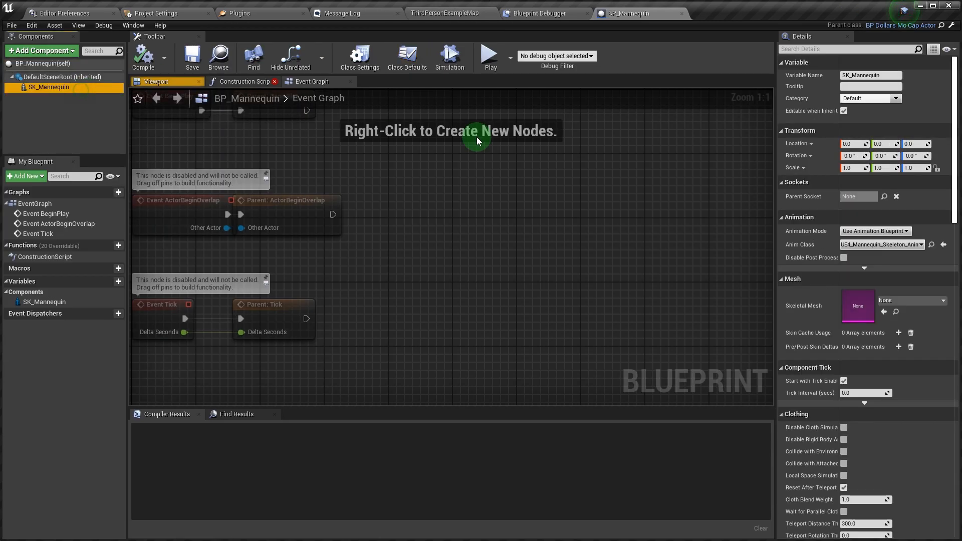
left_click(936, 300)
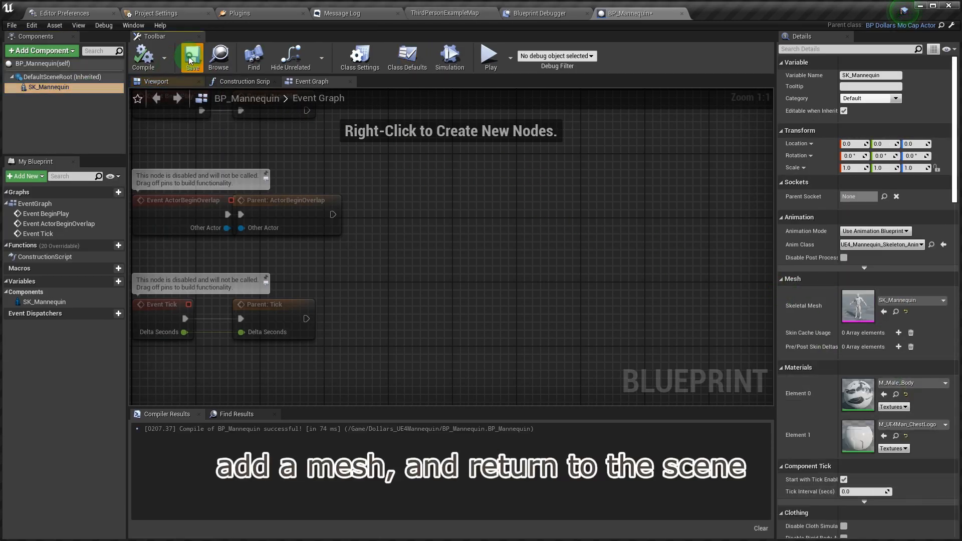
left_click(156, 81)
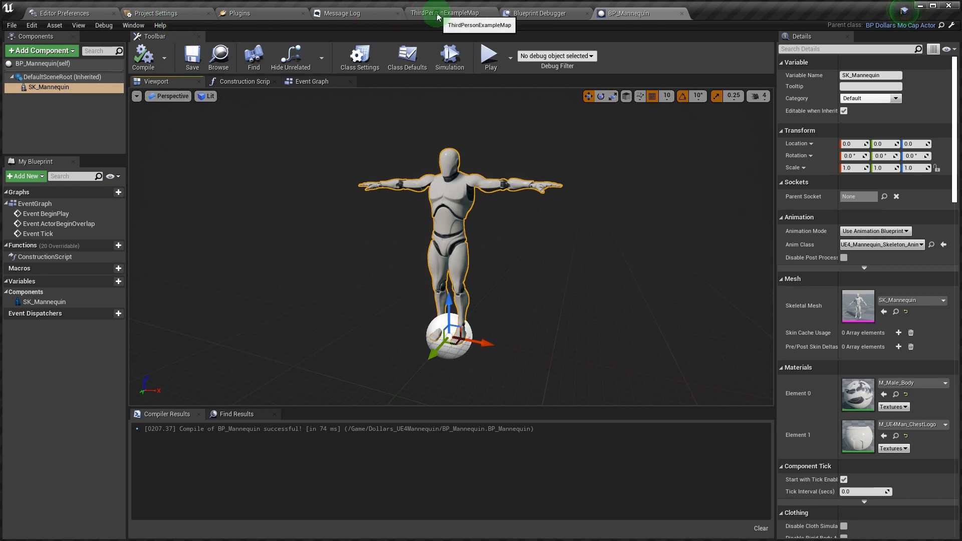
In ThirdPersonExampleMap, set BP_Mannequin's Dollars Receiver to BP_DollarsReceiver and play the level
left_click(447, 13)
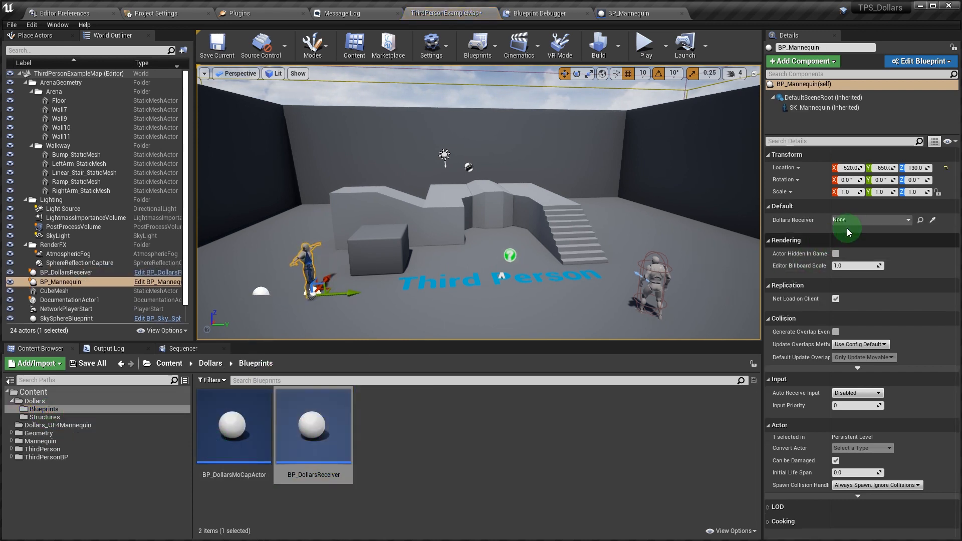
left_click(867, 220)
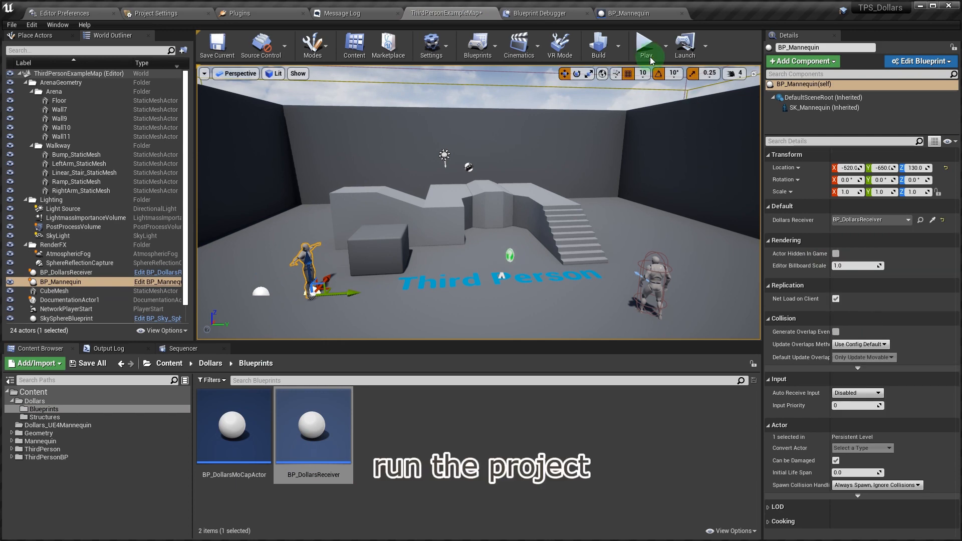
left_click(646, 46)
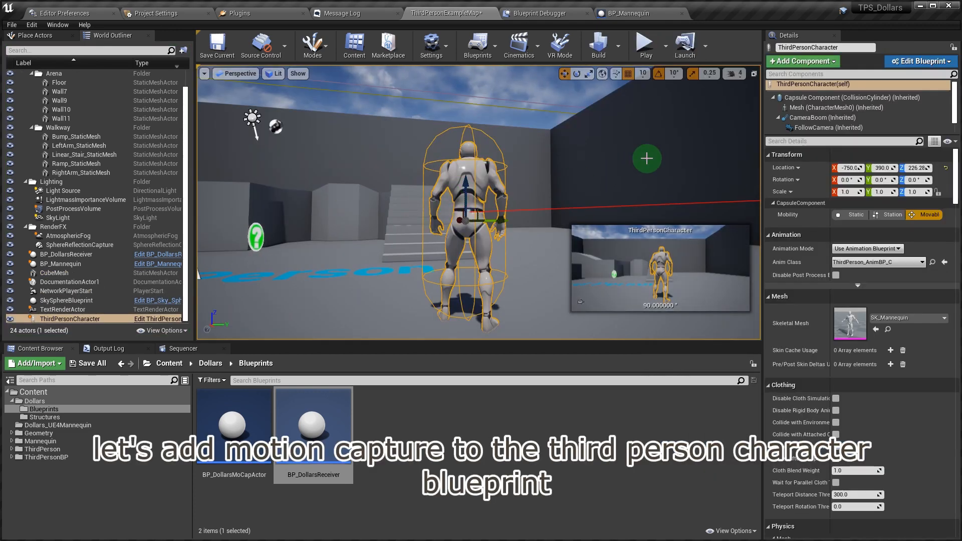
Add a DollarsReceiver variable typed BP Dollars Receiver to ThirdPersonCharacter and compile
left_click(919, 60)
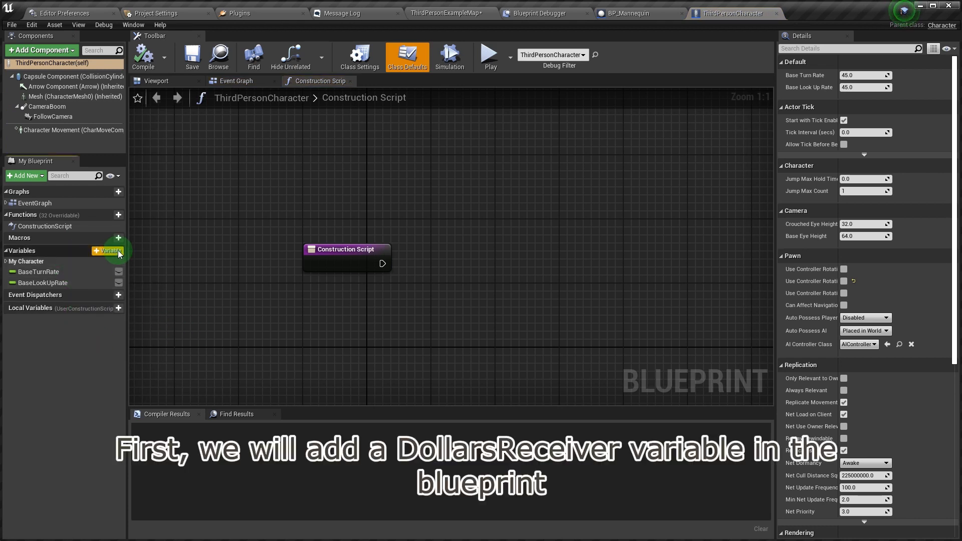
left_click(109, 251)
type("DollarsReceiver")
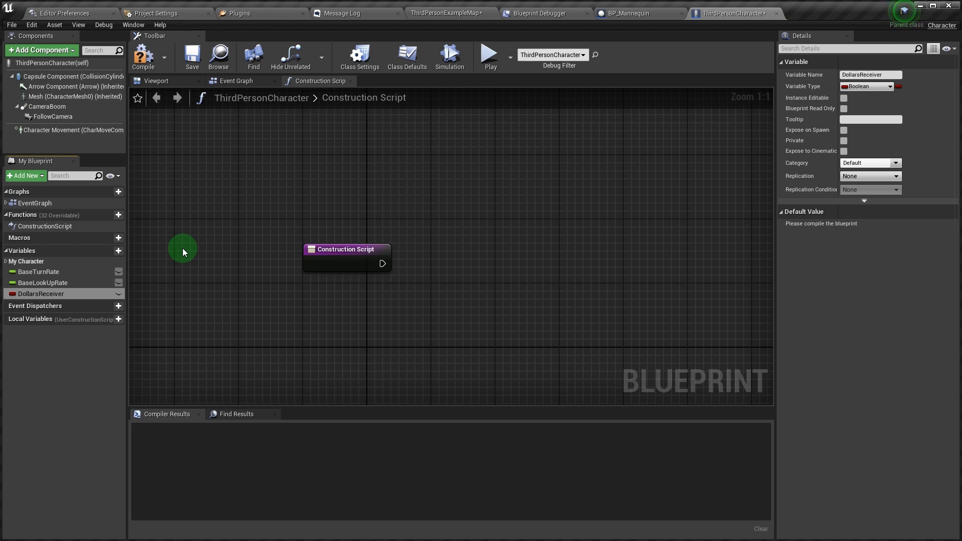
left_click(868, 85)
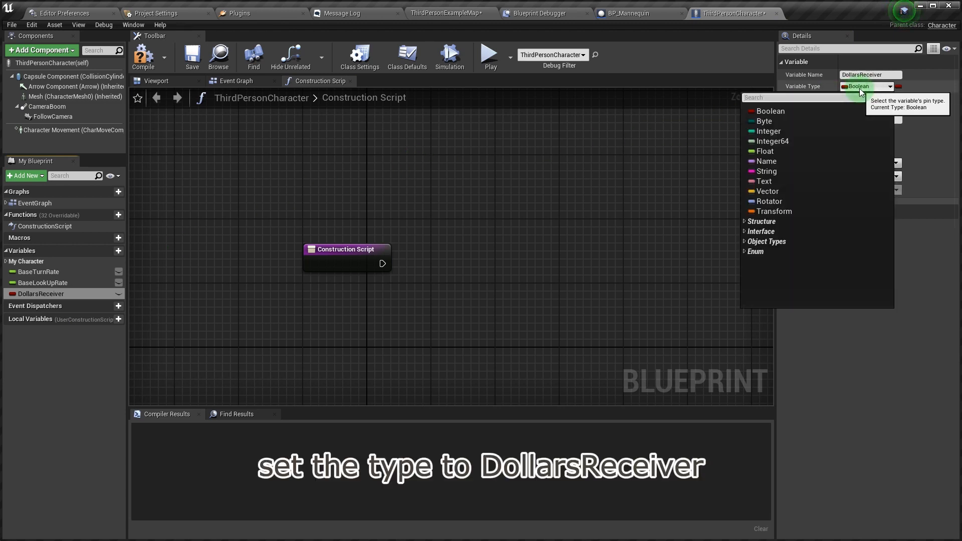
type("doll")
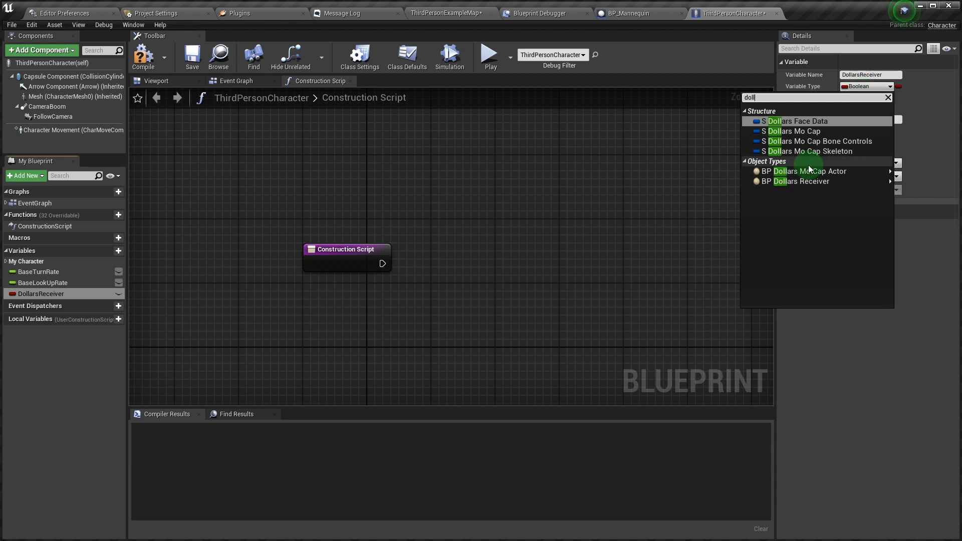
mouse_move(800, 181)
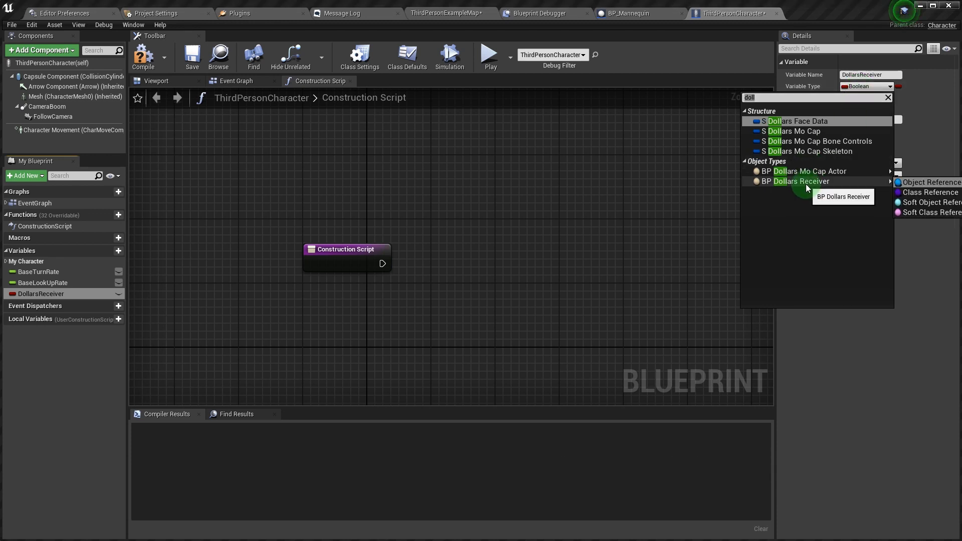
left_click(801, 180)
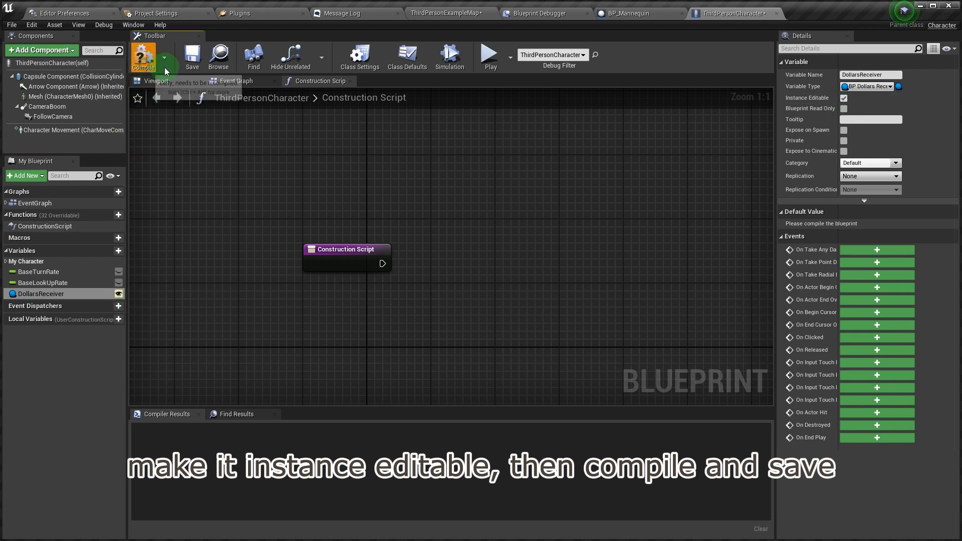
left_click(143, 56)
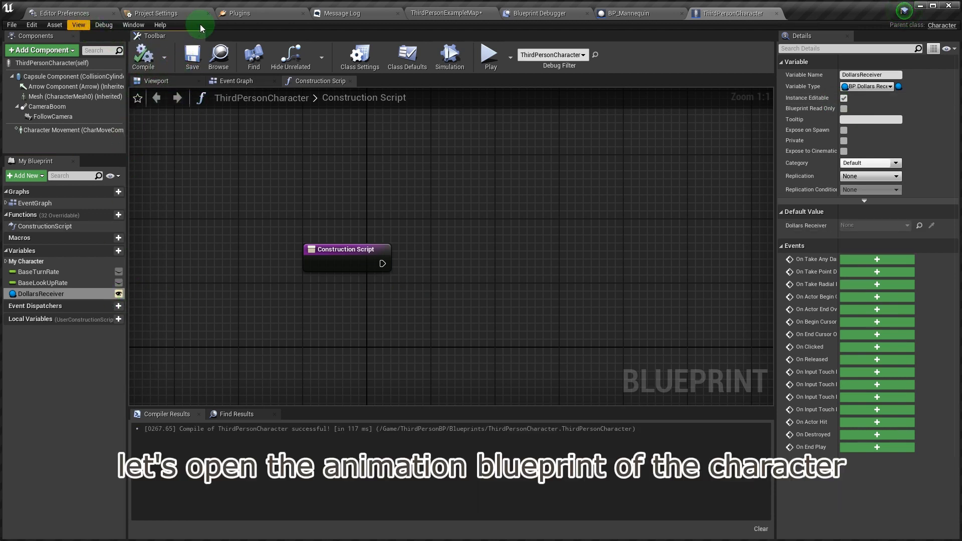
Copy the DollarsMoCapActor and Owner variables from the mannequin AnimBlueprint into ThirdPerson_AnimBP
left_click(65, 96)
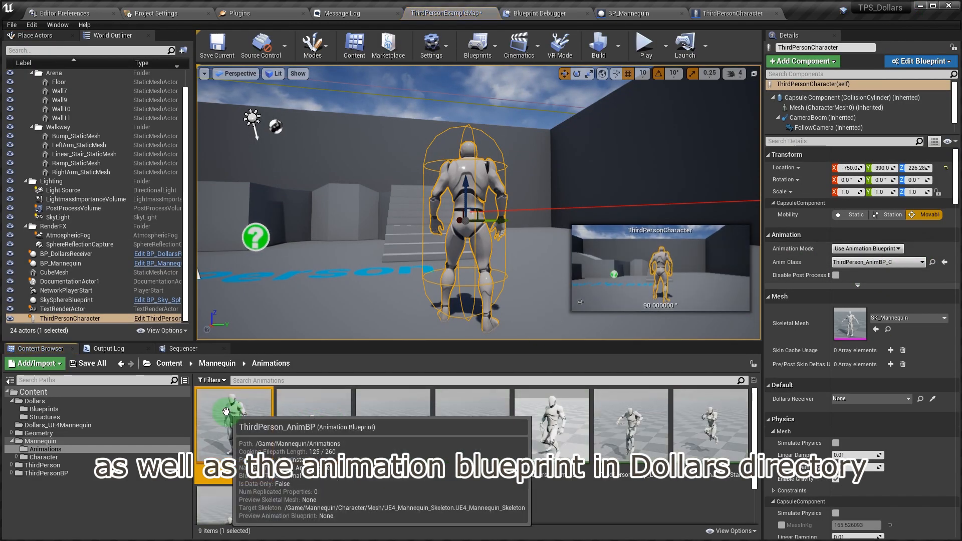
double_click(233, 424)
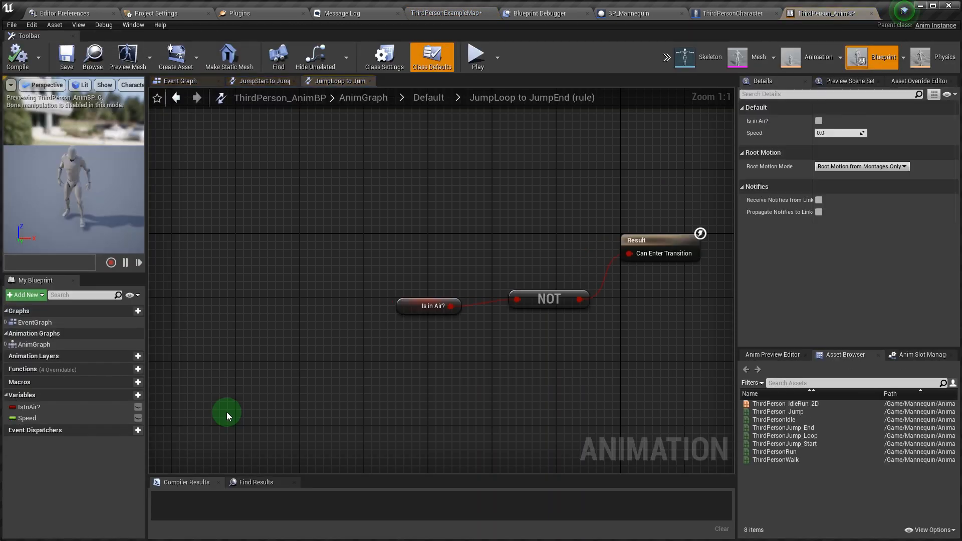
mouse_move(393, 33)
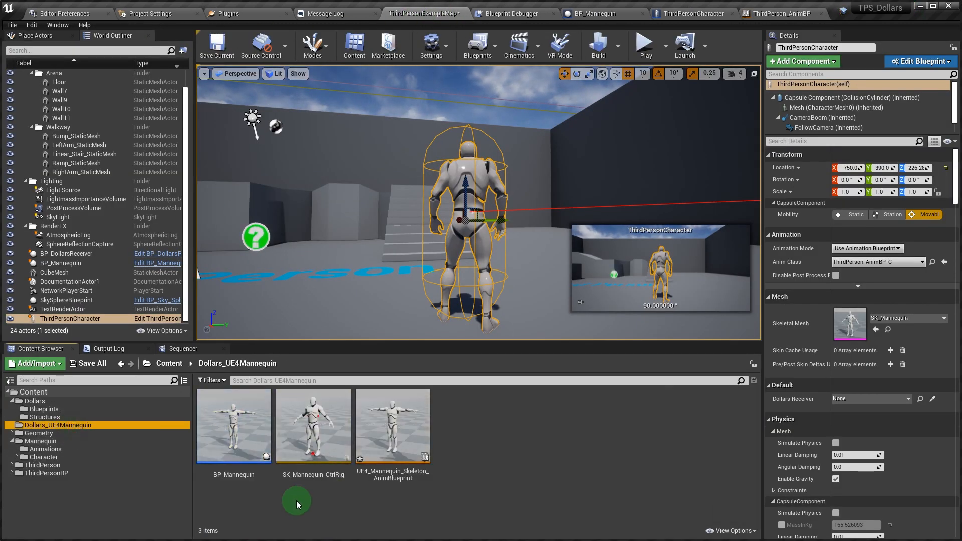
double_click(393, 425)
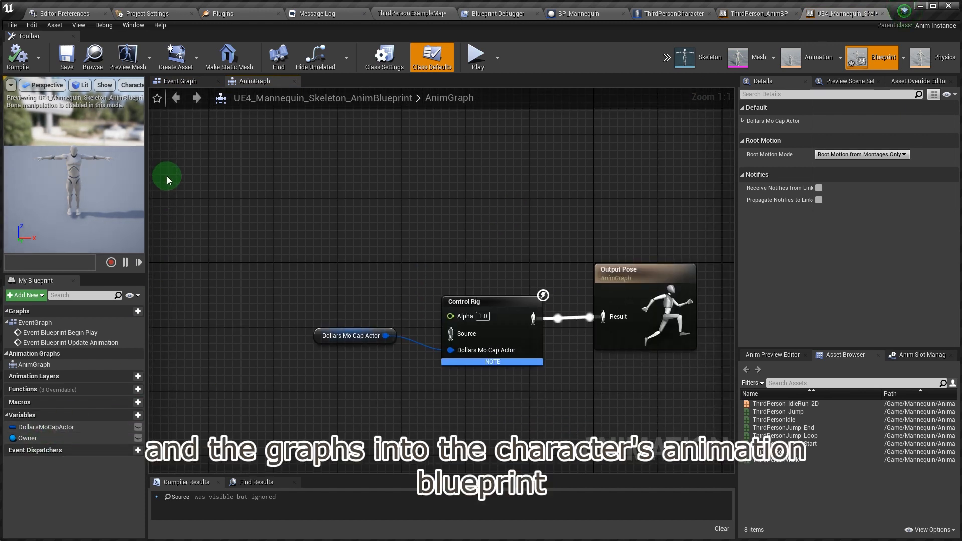
mouse_move(302, 197)
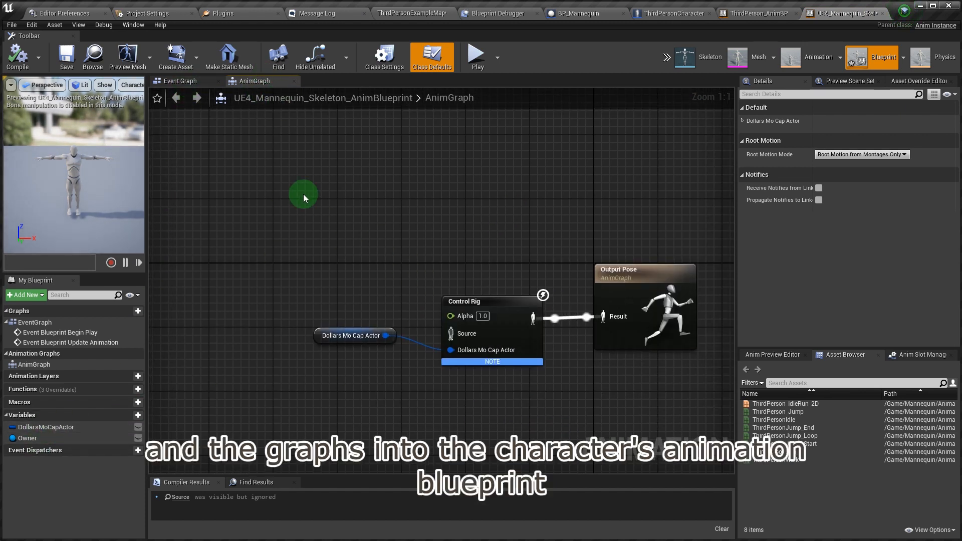
left_click(181, 80)
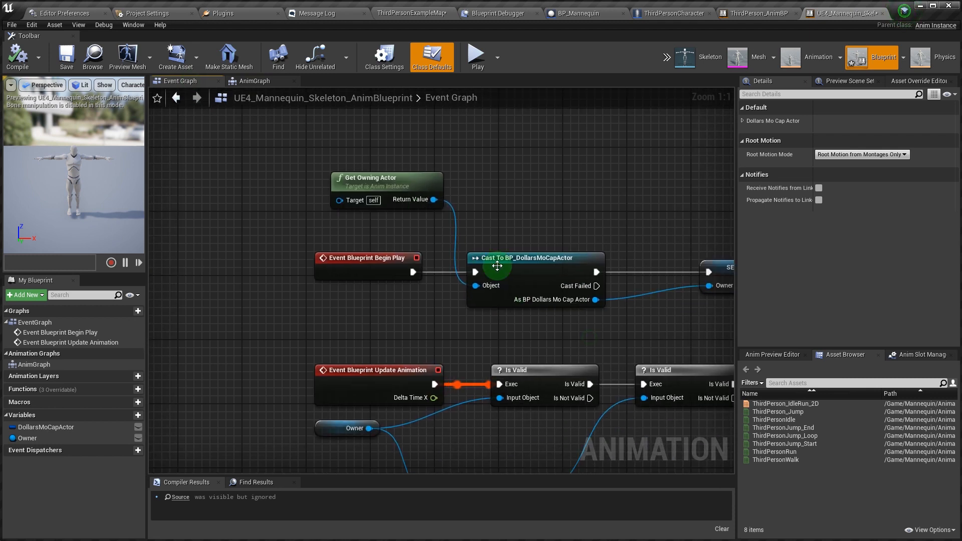
left_click(45, 427)
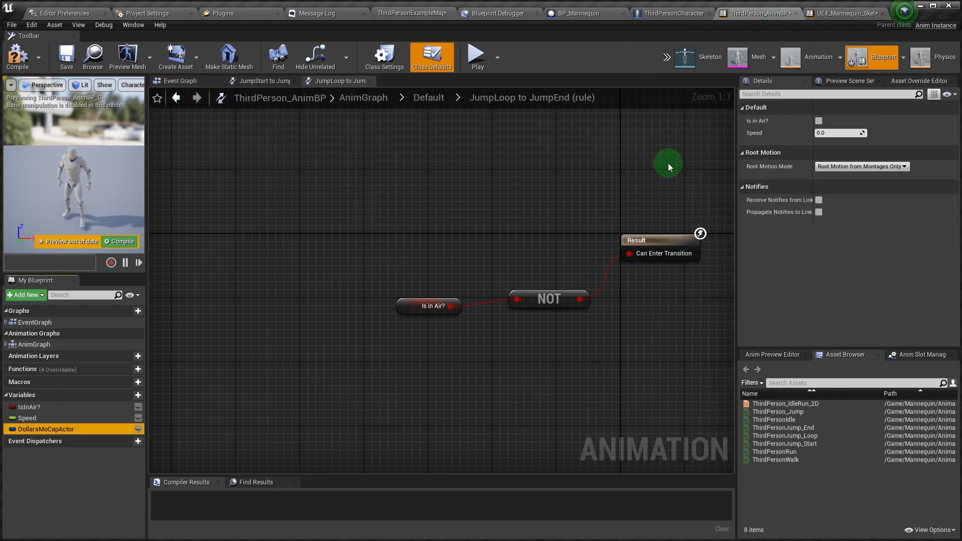
left_click(847, 13)
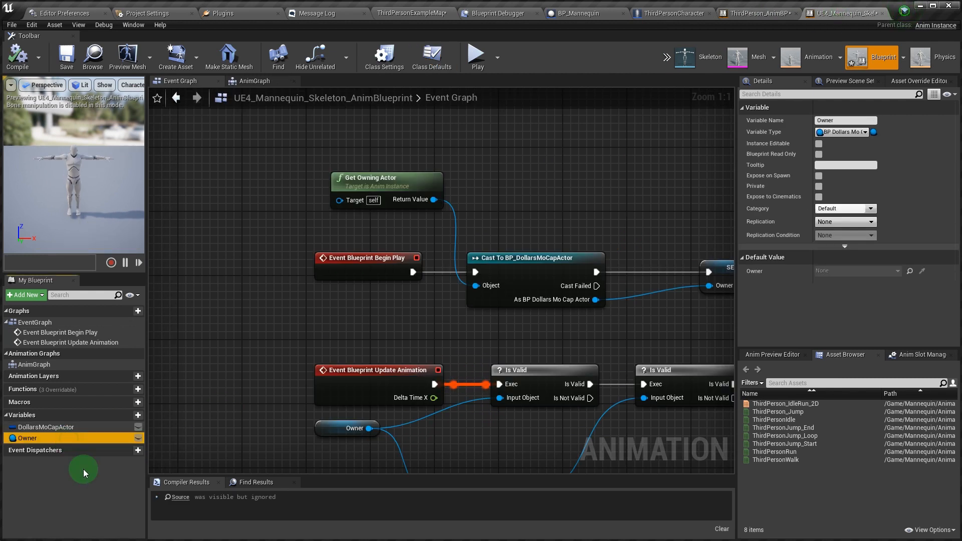
left_click(757, 13)
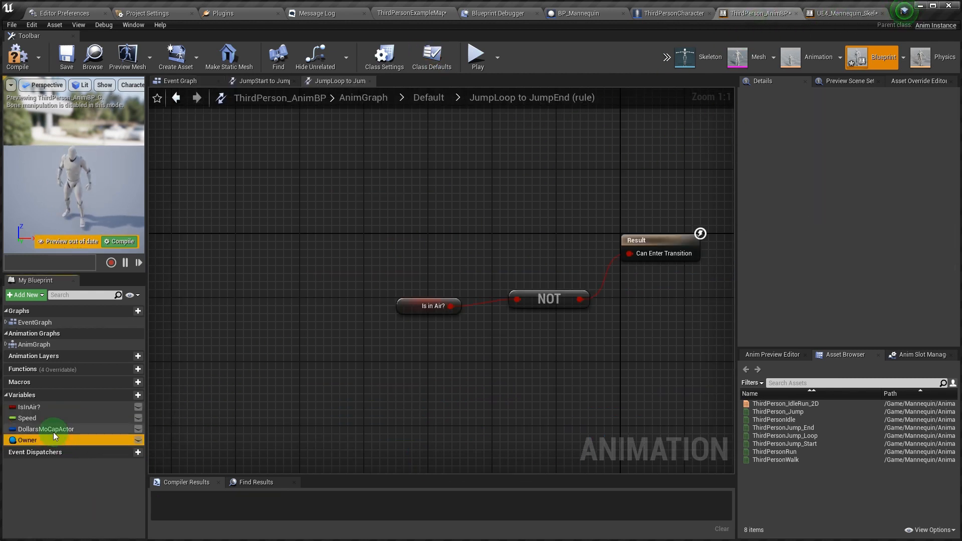
Change Owner's variable type to Third Person Character and compile ThirdPerson_AnimBP
left_click(27, 439)
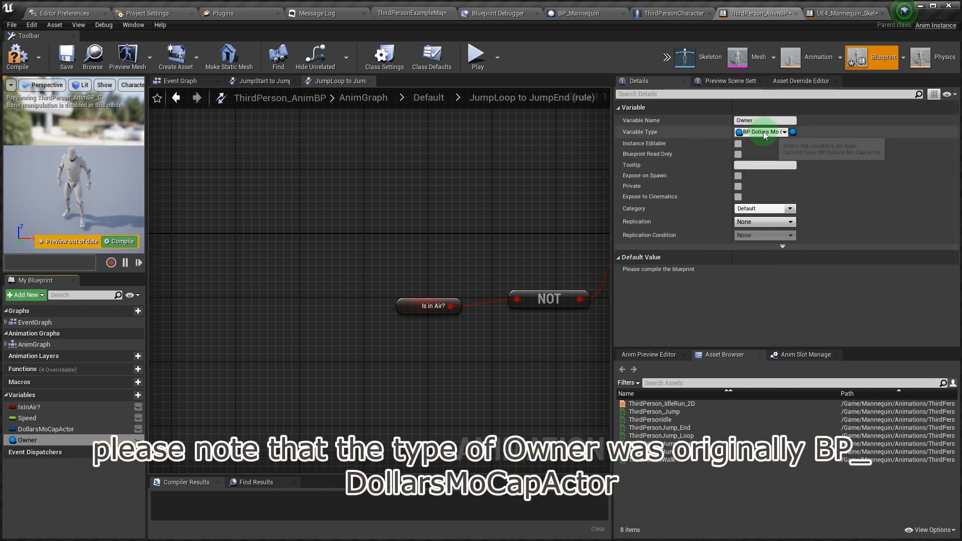
mouse_move(671, 13)
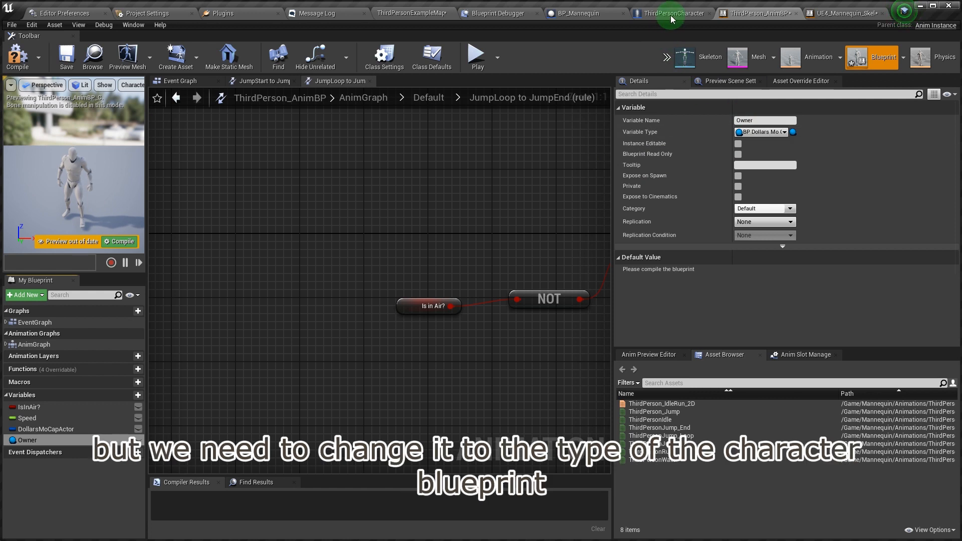
mouse_move(764, 107)
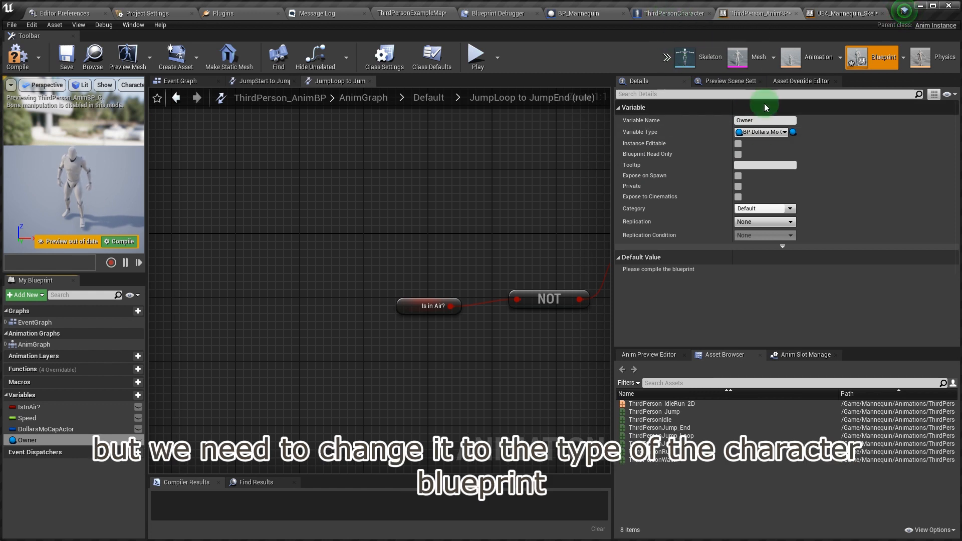
left_click(761, 131)
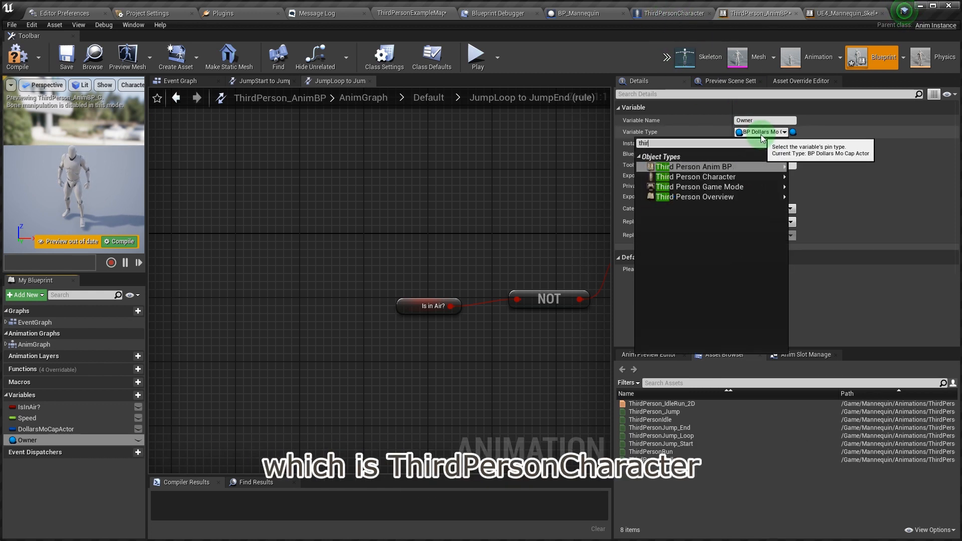
left_click(696, 177)
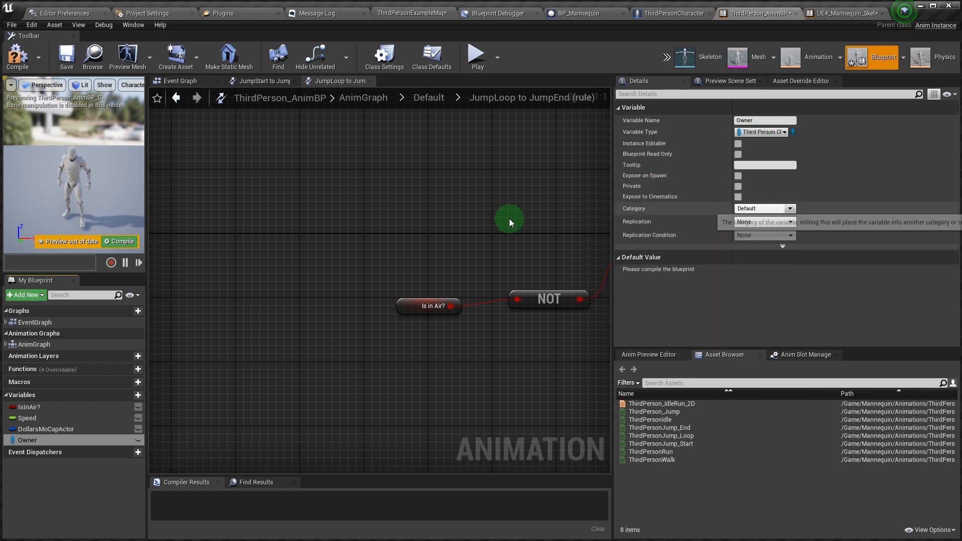
left_click(17, 58)
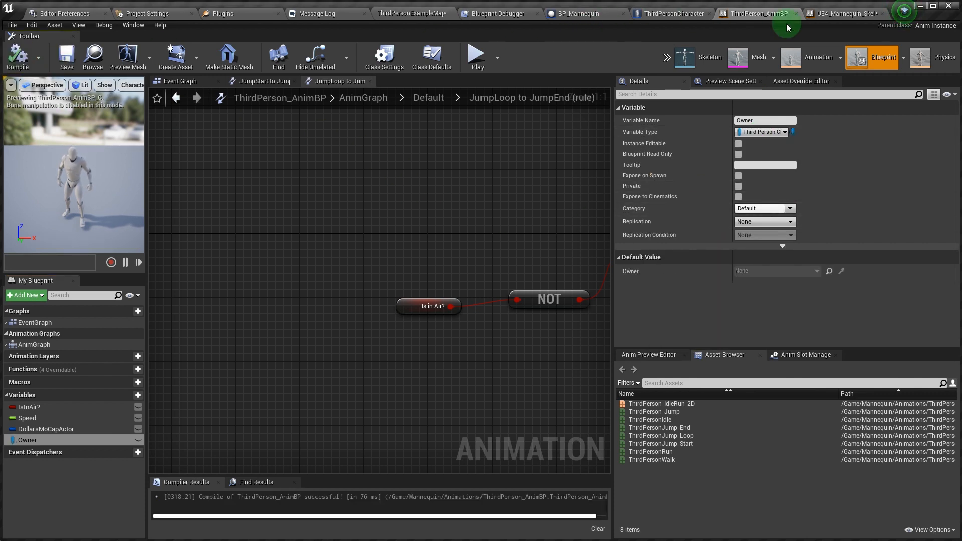
Paste the mocap event nodes into ThirdPerson_AnimBP's Event Graph and add a Cast To ThirdPersonCharacter node
left_click(846, 12)
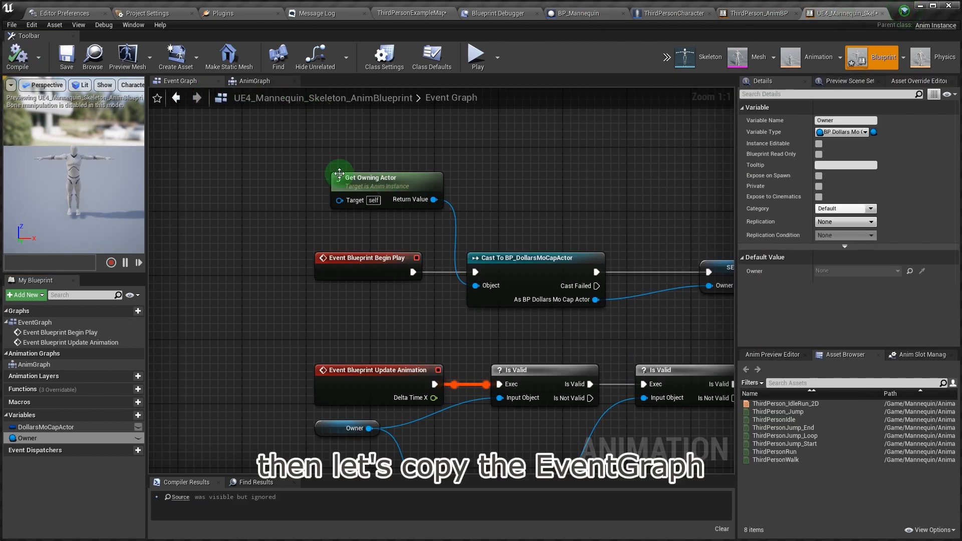
scroll("down", 3)
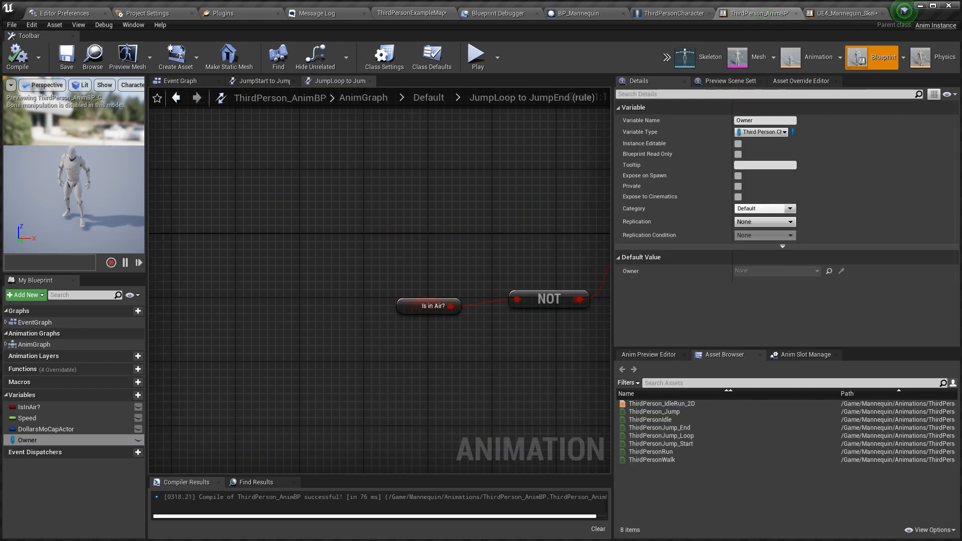
scroll("down", 3)
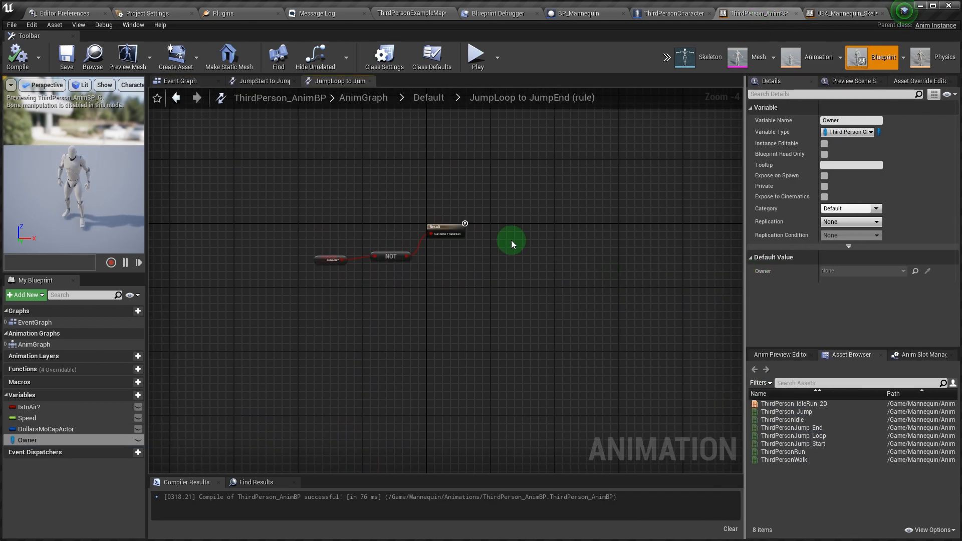
left_click(180, 80)
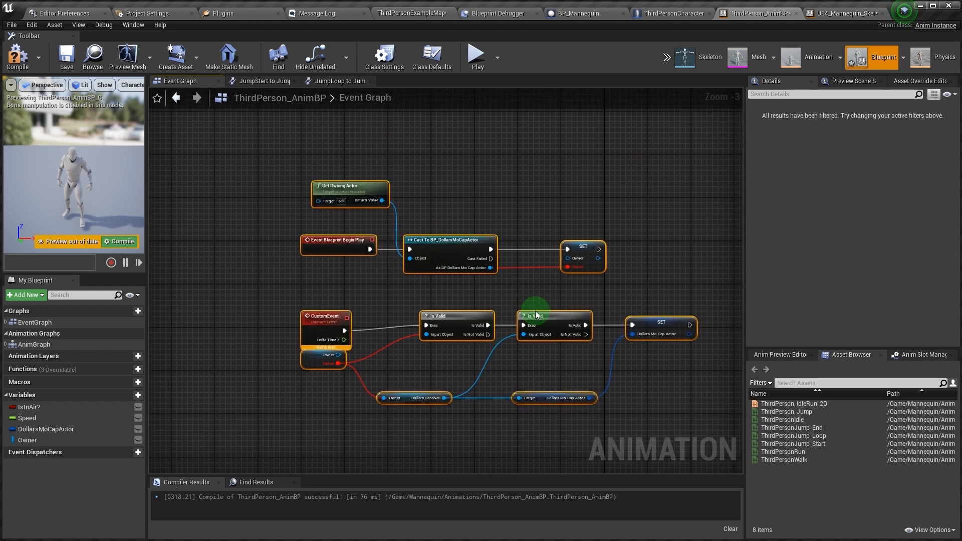
scroll("up", 3)
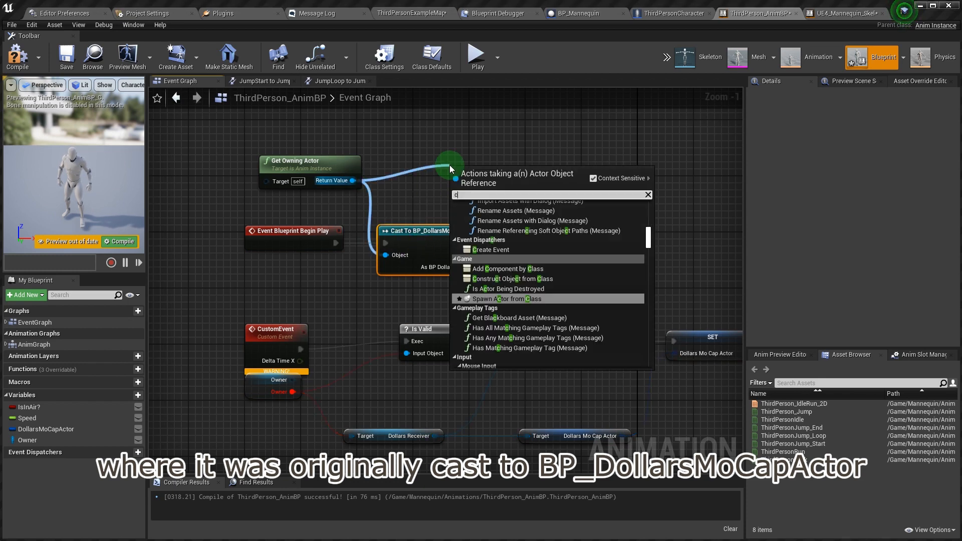
type("cas thir")
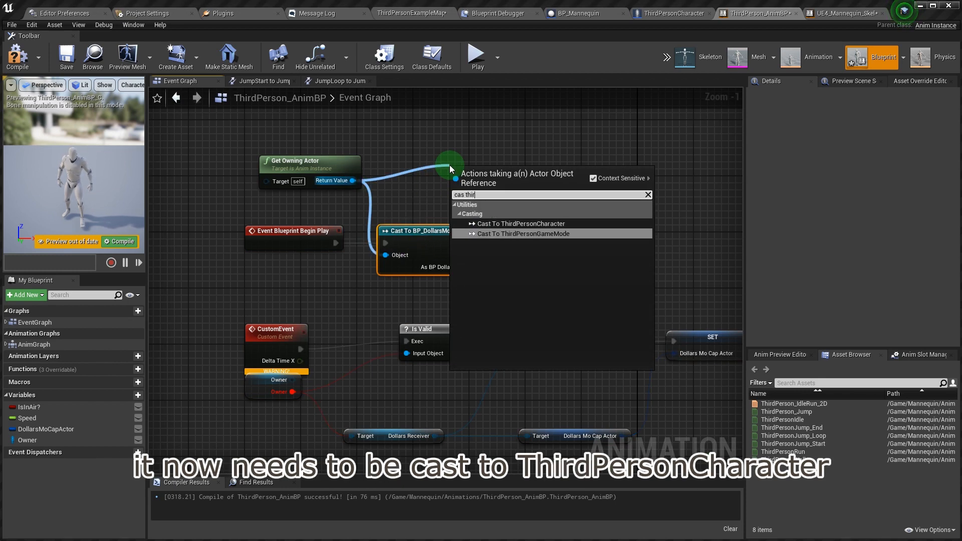
left_click(519, 223)
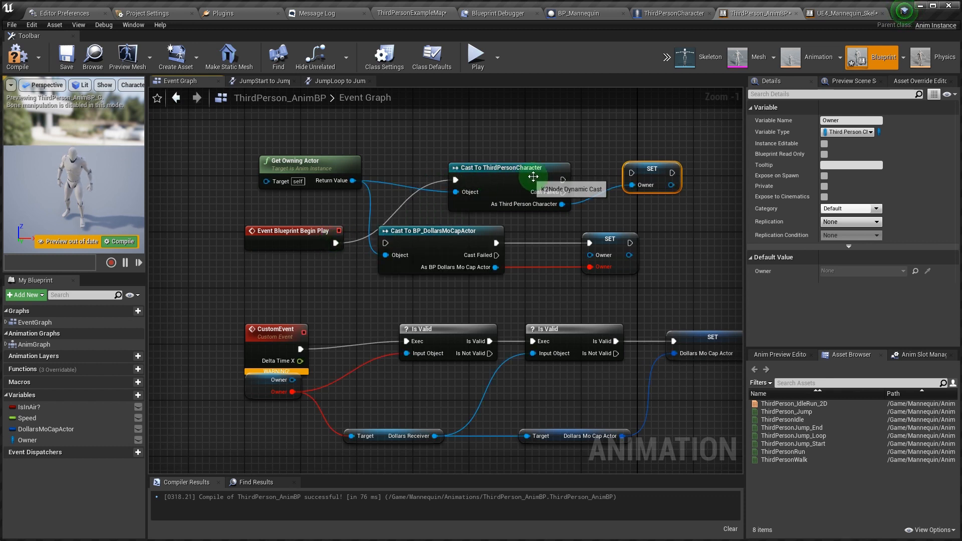
mouse_move(450, 284)
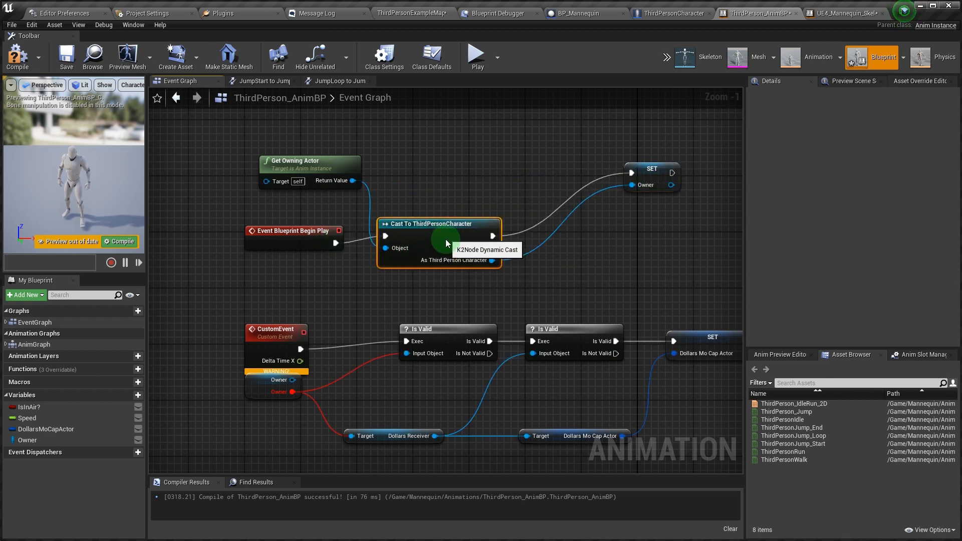
Feed Owner's Dollars Receiver getter into Set Dollars Mo Cap Actor and compile
left_click(582, 238)
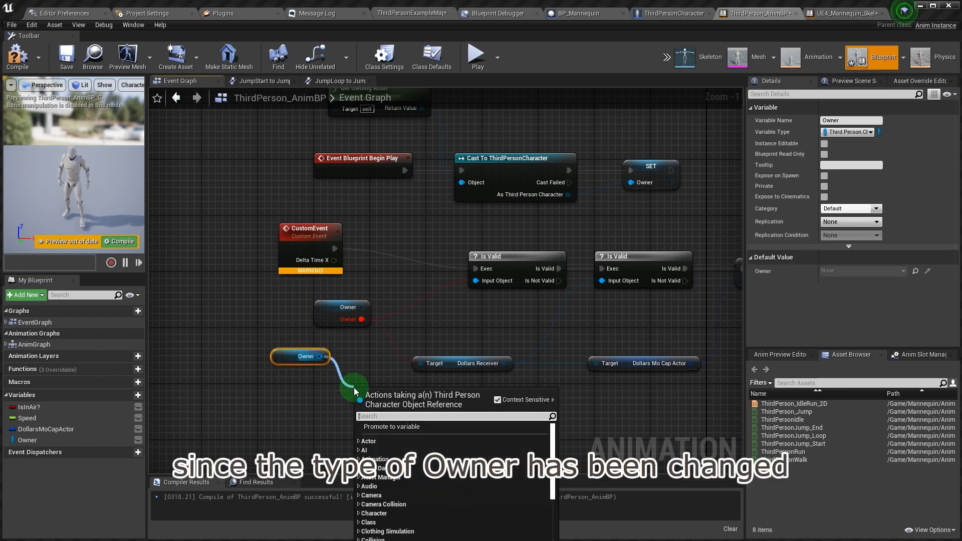
type("doll")
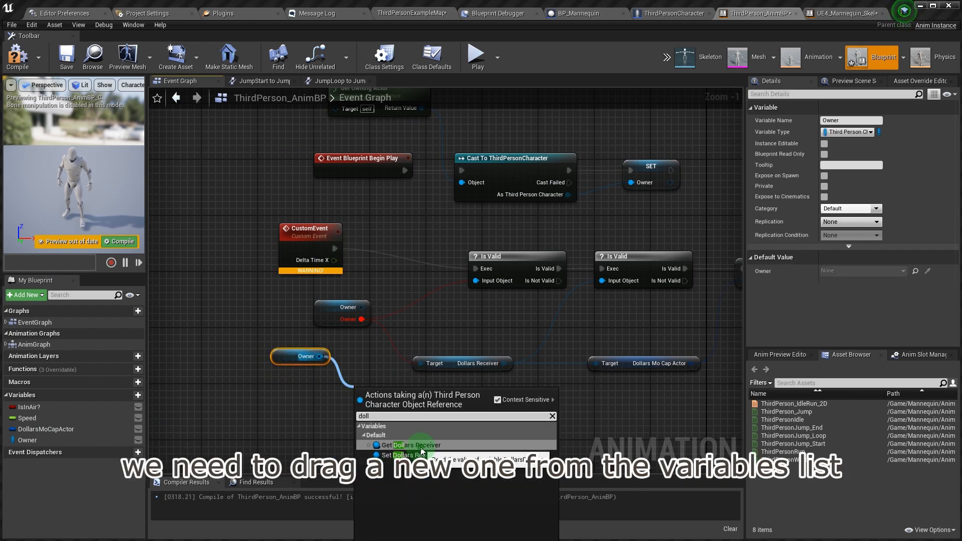
left_click(415, 445)
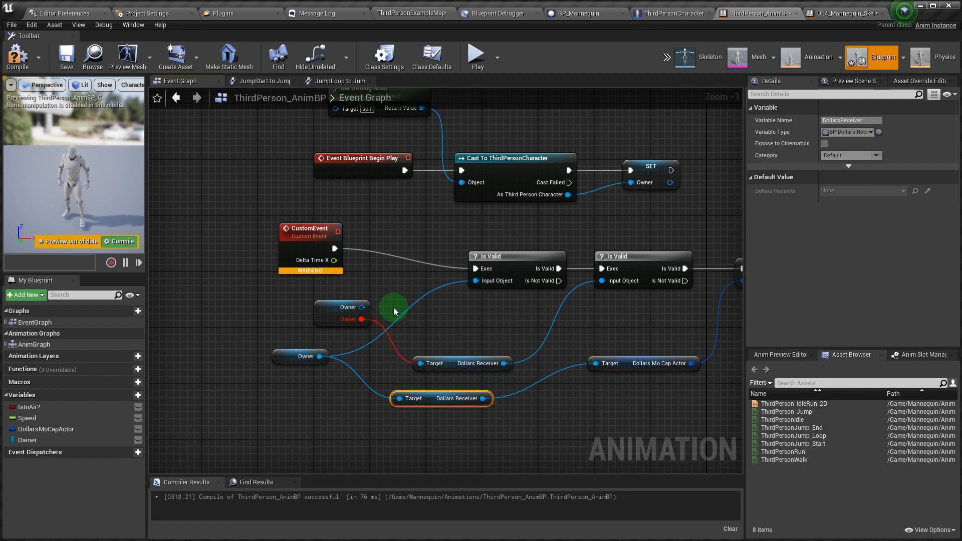
scroll("down", 3)
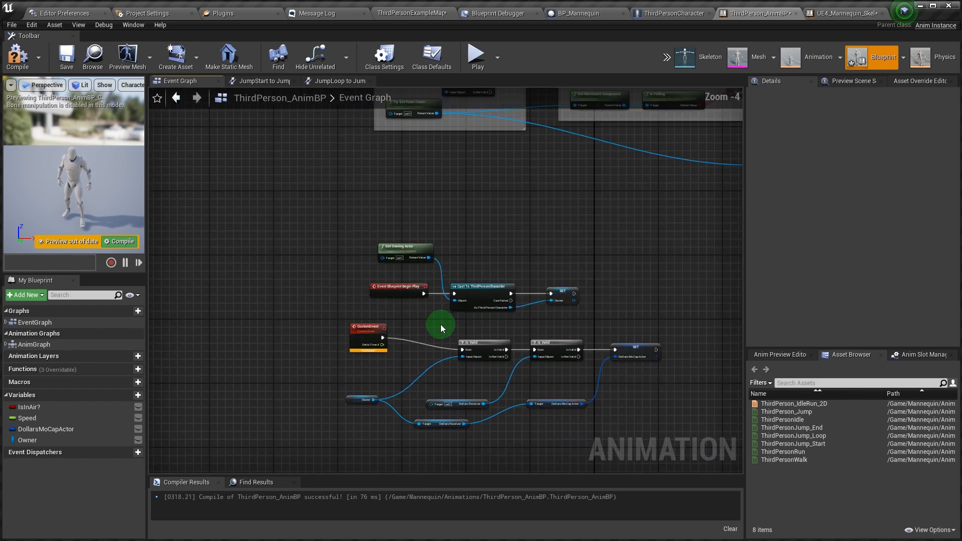
scroll("down", 3)
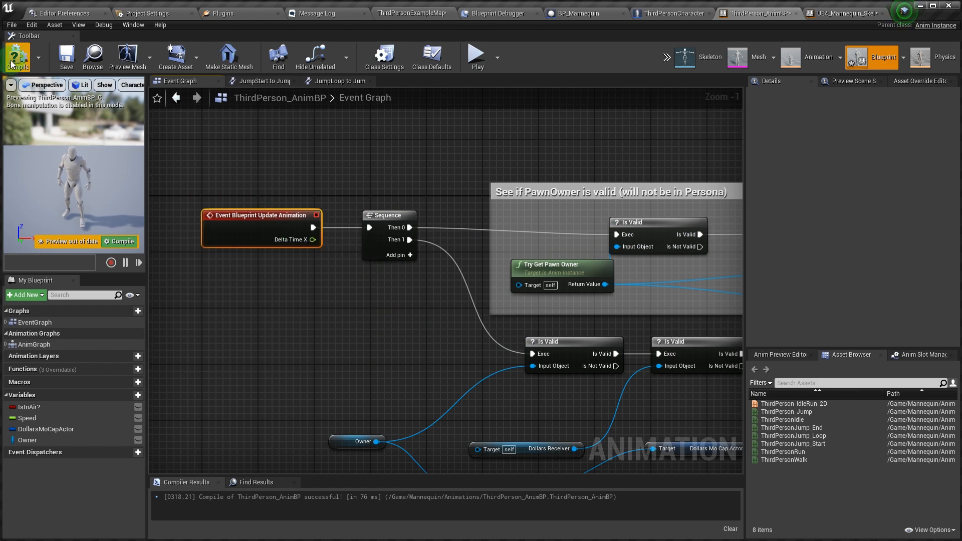
left_click(17, 56)
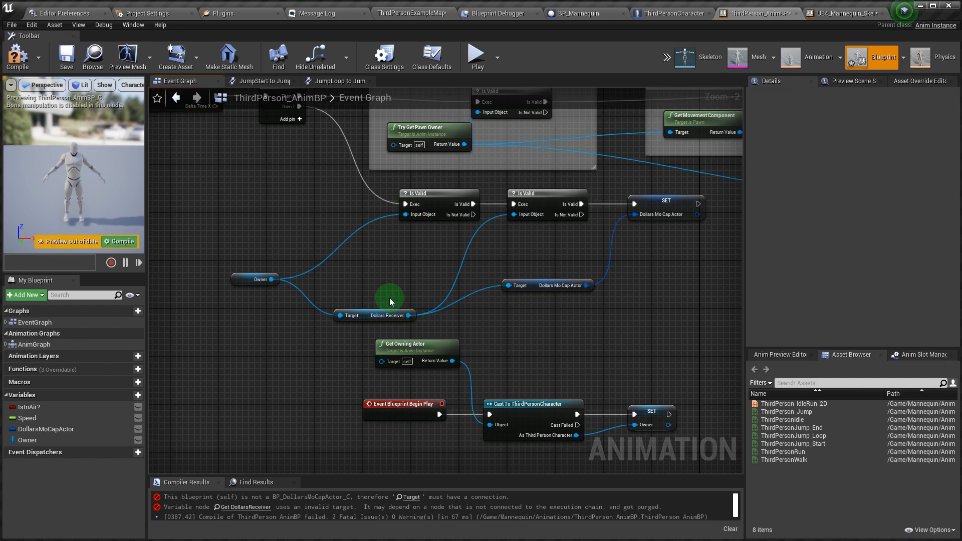
left_click(374, 290)
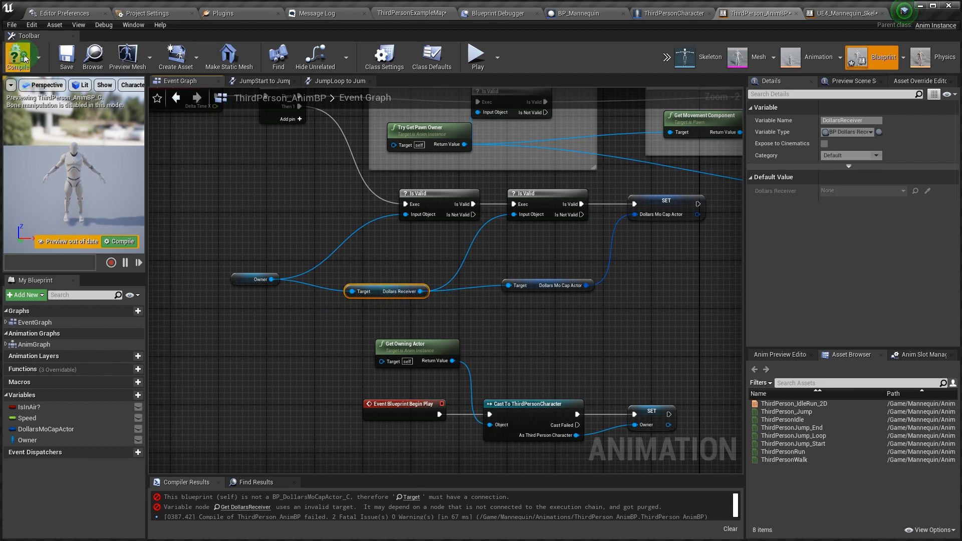
left_click(18, 55)
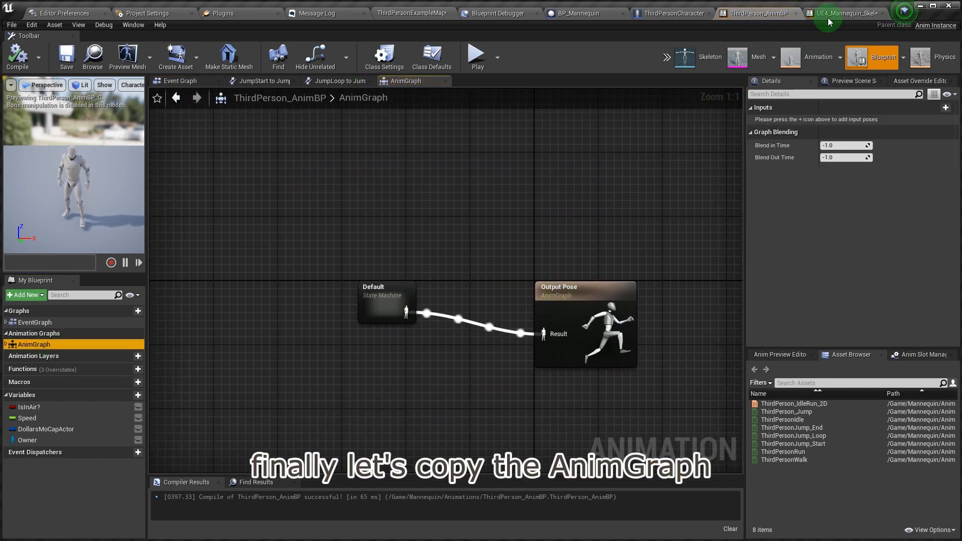
Paste the Control Rig and Dollars Mo Cap Actor nodes into ThirdPerson_AnimBP's AnimGraph, link Output Pose, and save
left_click(846, 13)
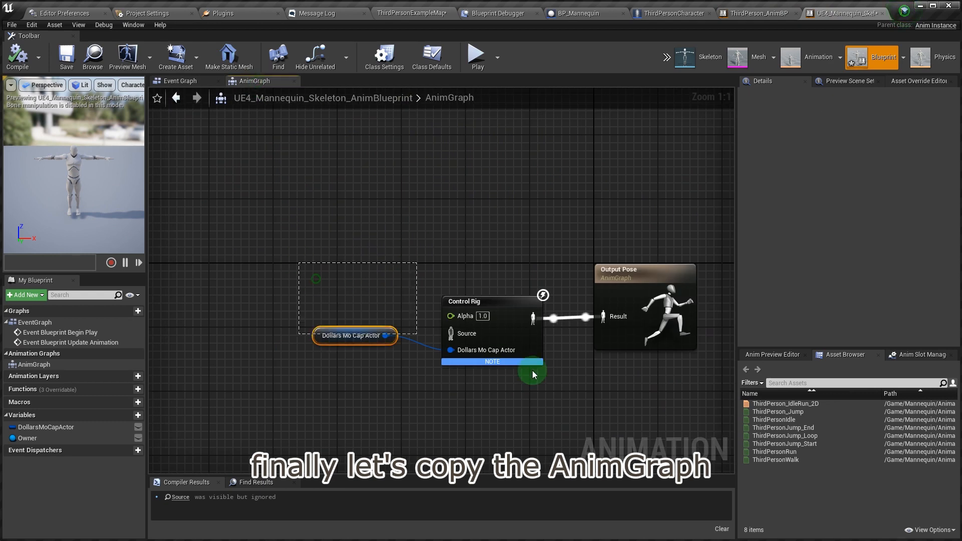
left_click(757, 14)
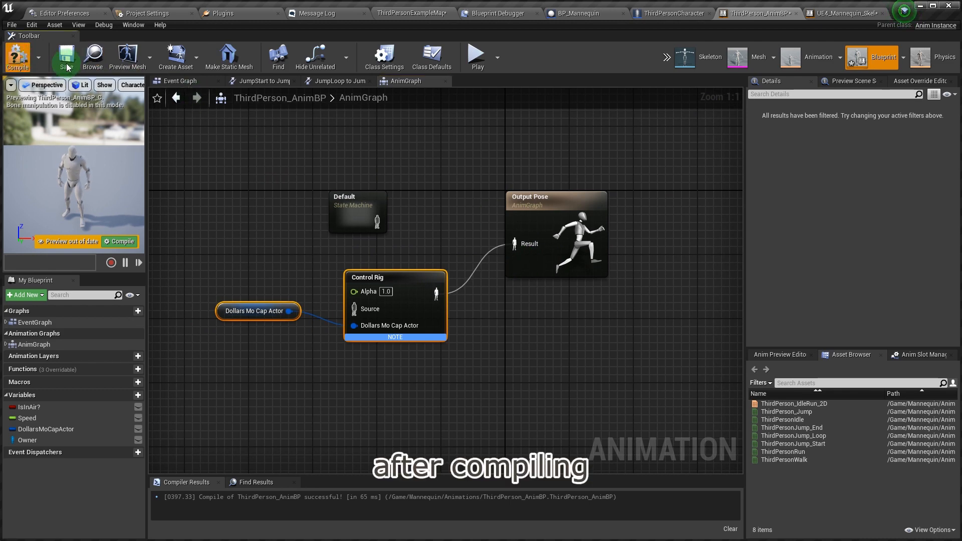
left_click(17, 56)
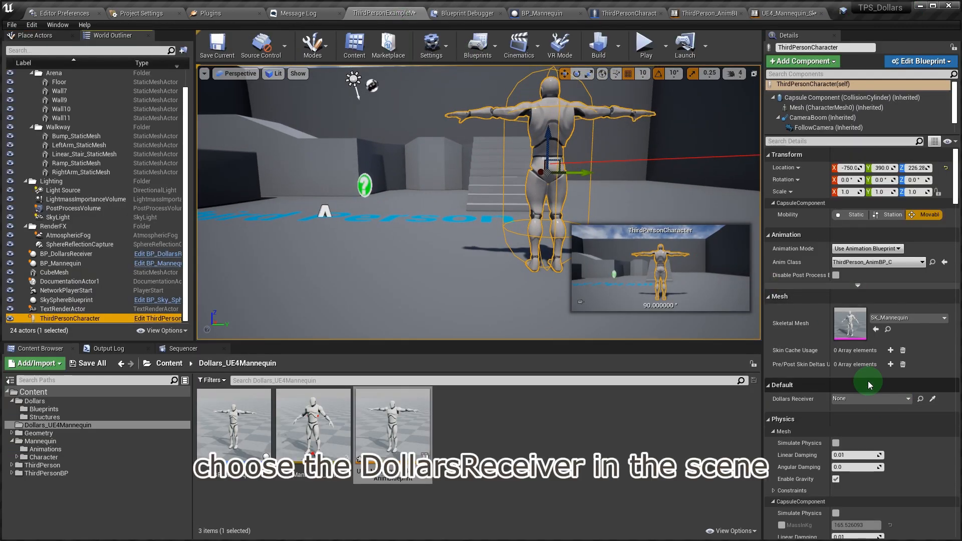
Assign BP_DollarsReceiver to the character's Dollars Receiver, run the level, then clear the reference
left_click(902, 398)
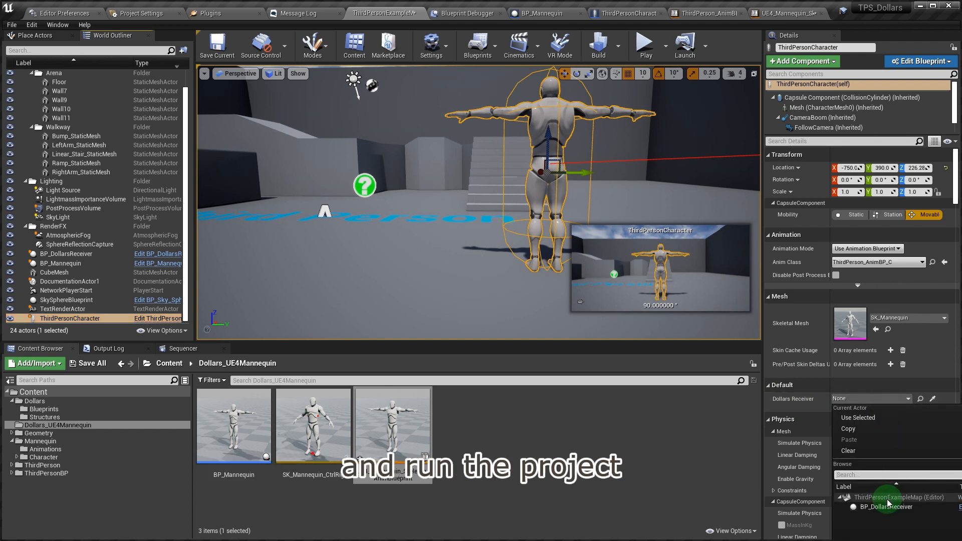
left_click(645, 45)
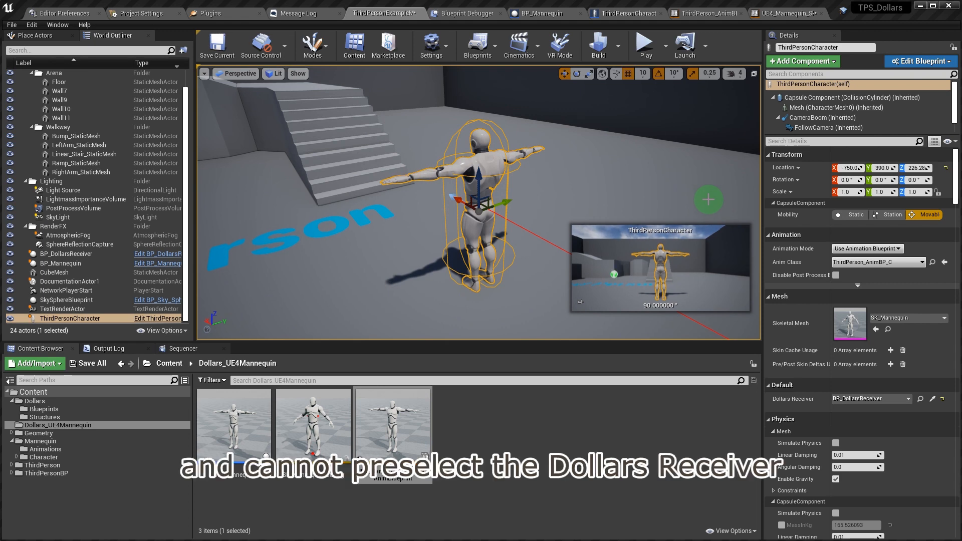
left_click(907, 398)
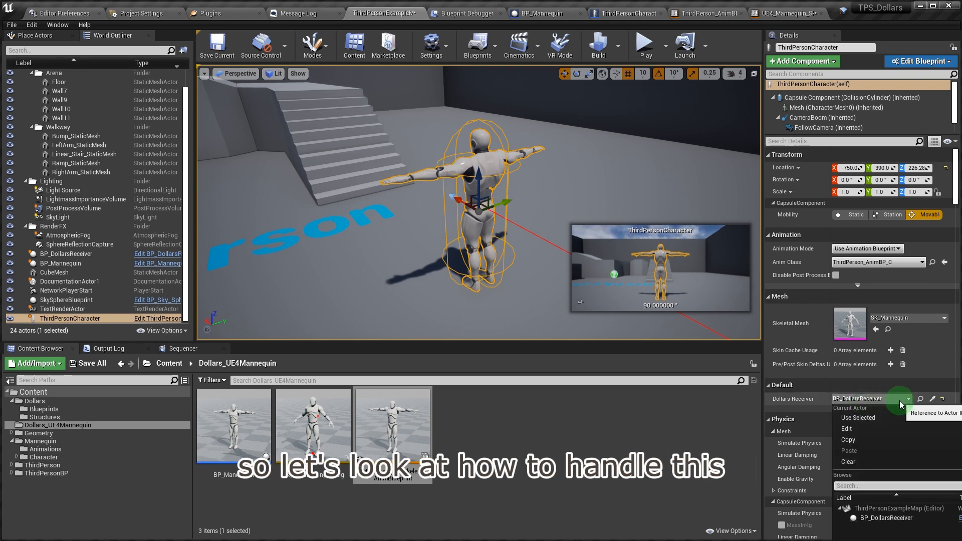
mouse_move(864, 463)
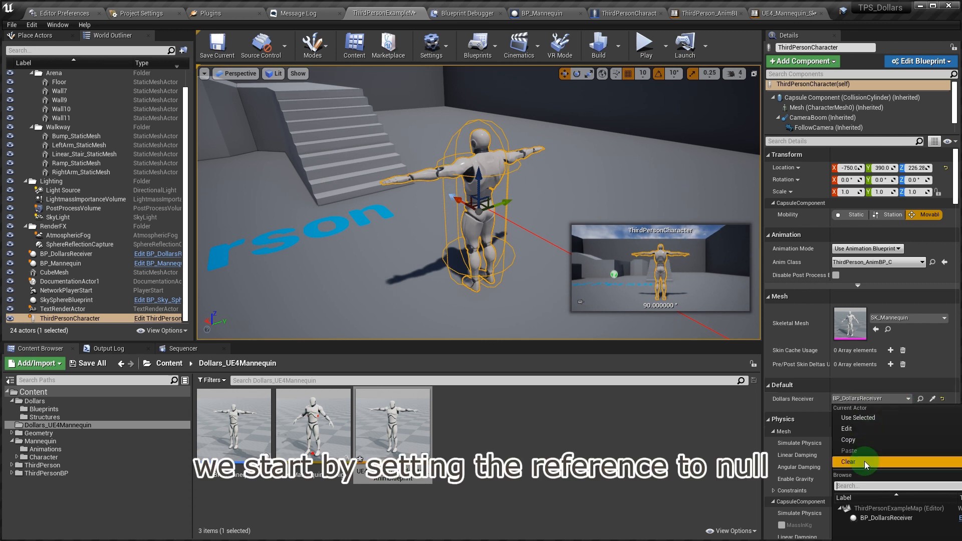
left_click(848, 462)
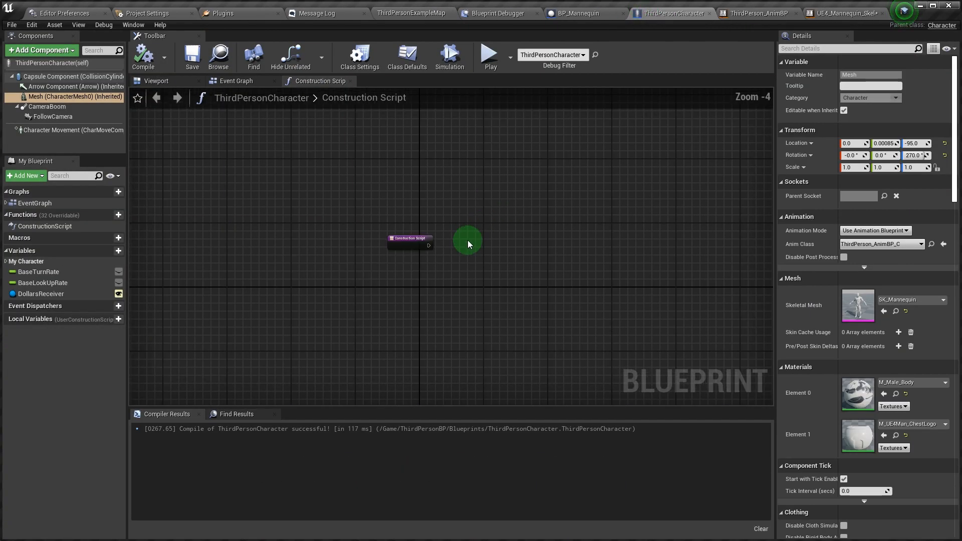
Add a Get All Actors Of Class node for BP_DollarsReceiver to ThirdPersonCharacter's Event Graph
left_click(235, 80)
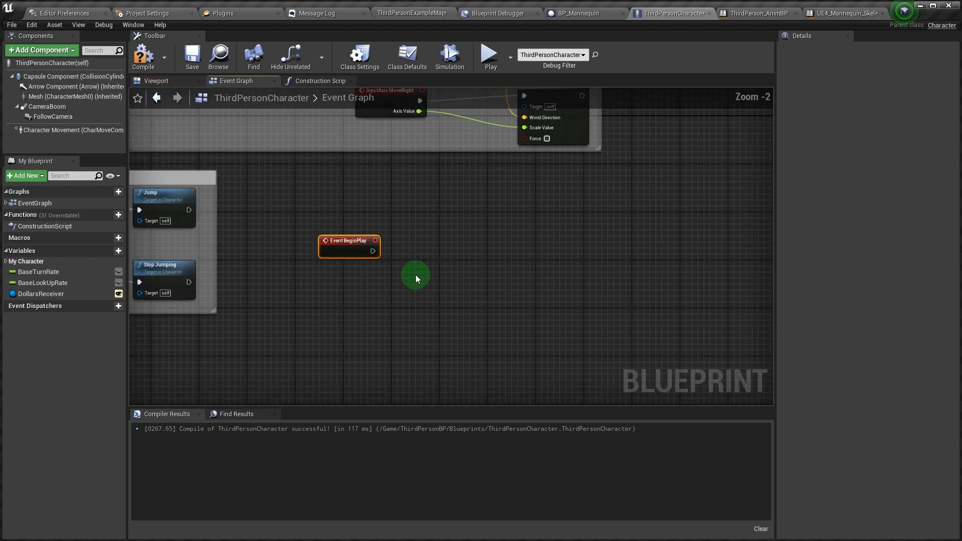
right_click(416, 274)
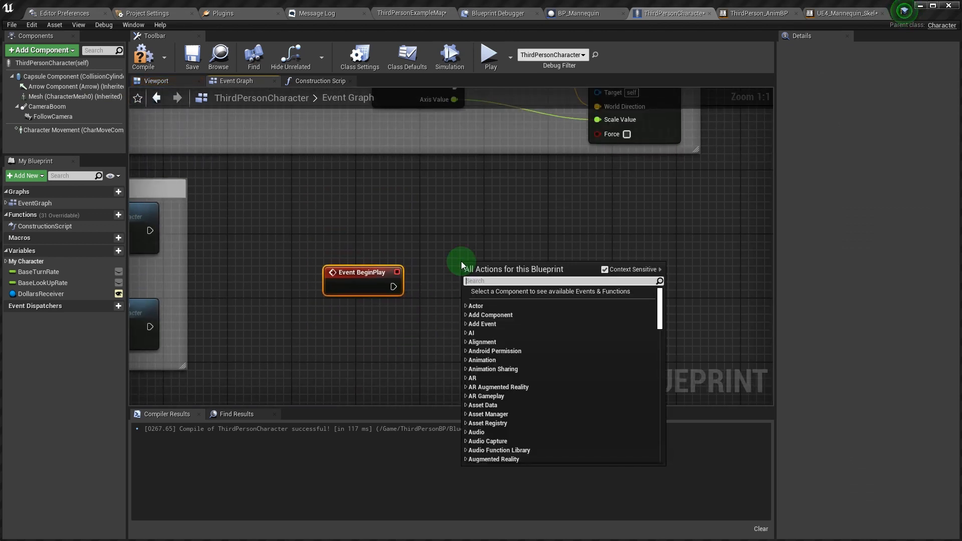
type("get all ac")
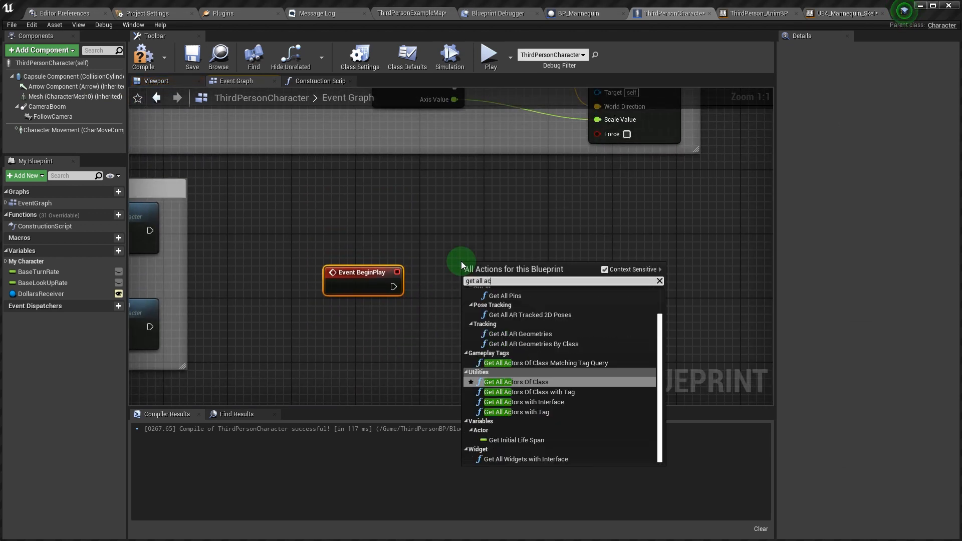
left_click(505, 382)
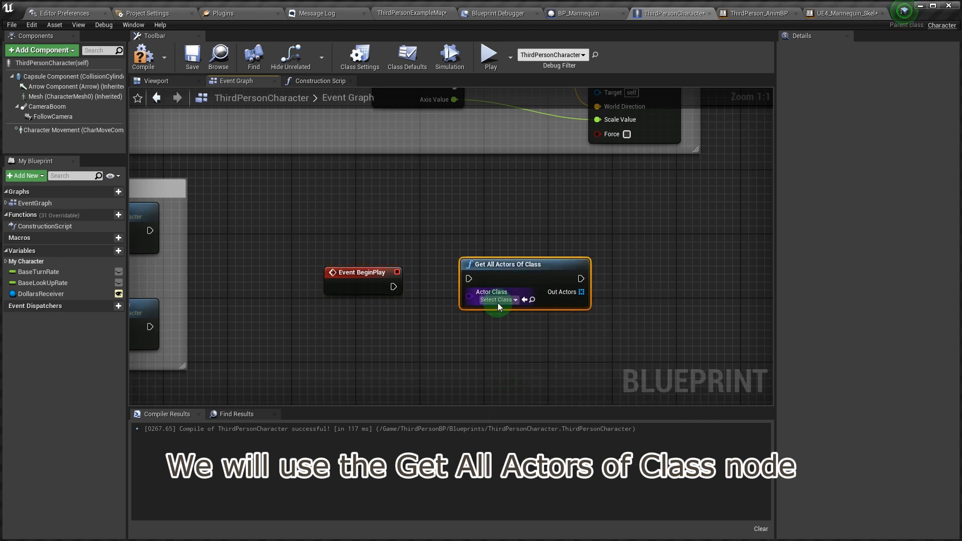
left_click(496, 300)
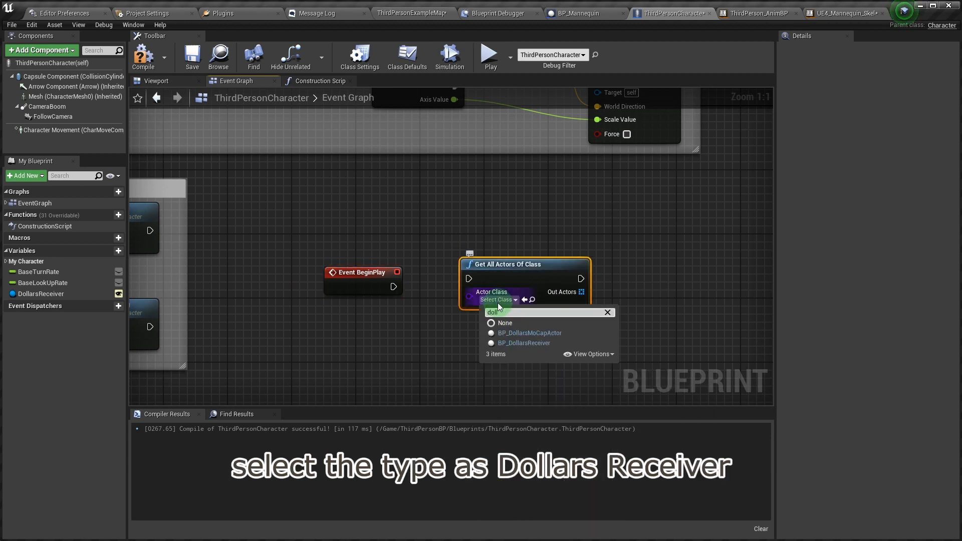
left_click(529, 342)
type("get")
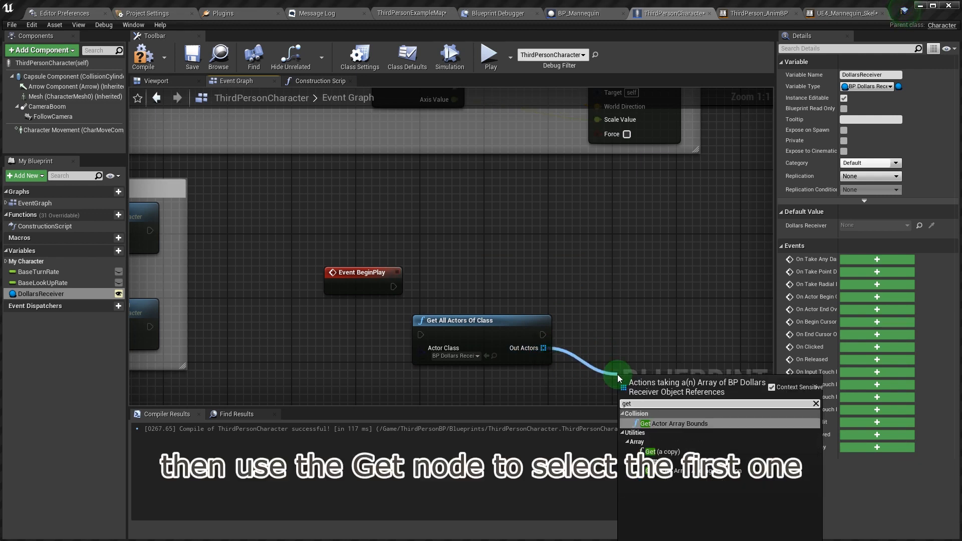
Get the first found actor and store it in the DollarsReceiver variable
left_click(657, 451)
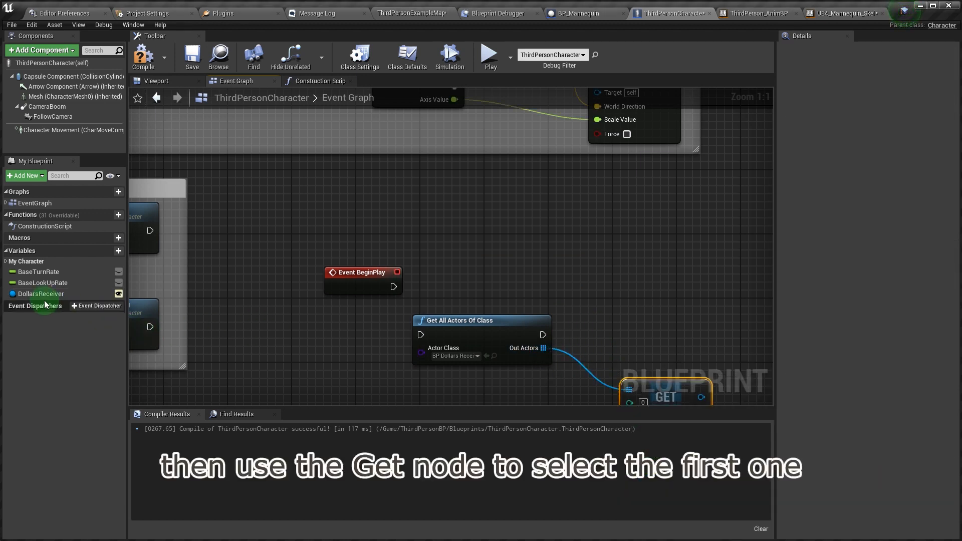
left_click(40, 293)
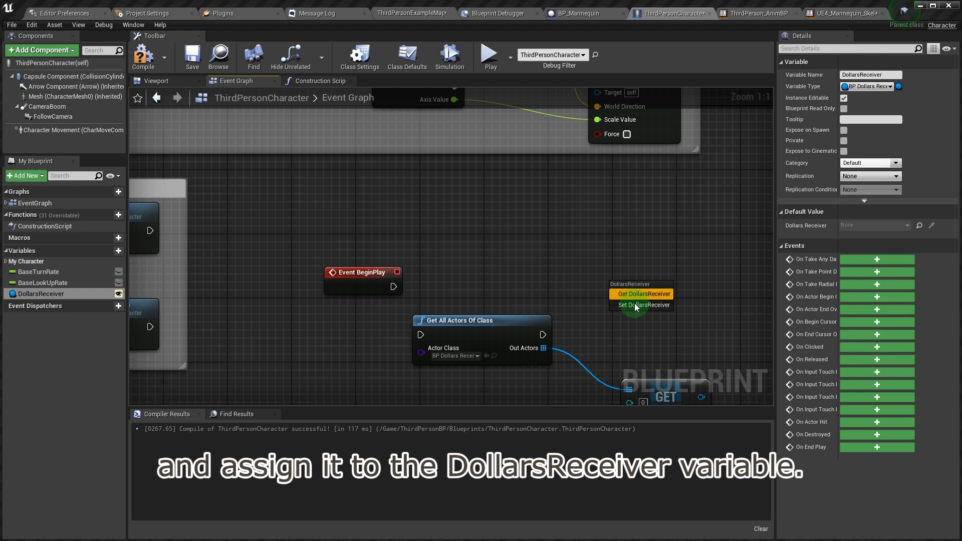
left_click(642, 305)
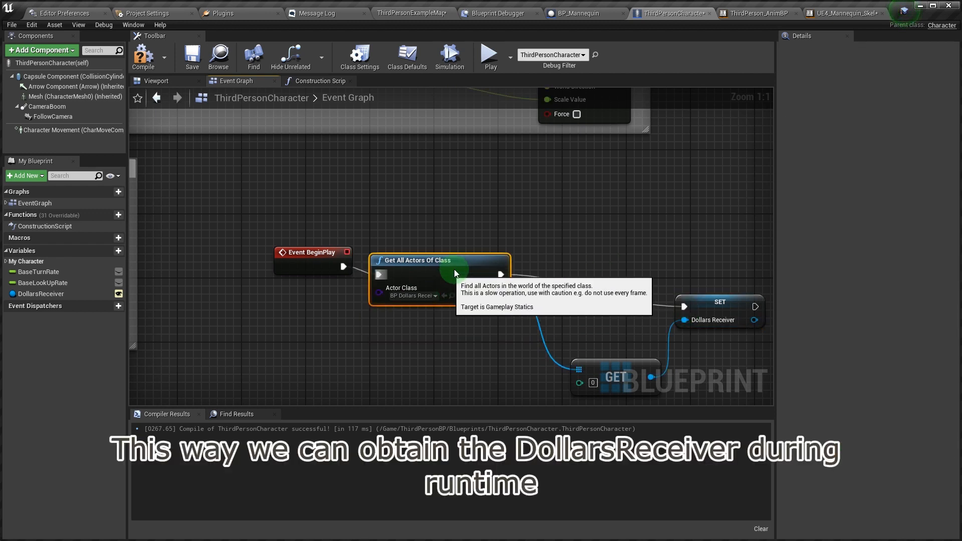
left_click(703, 254)
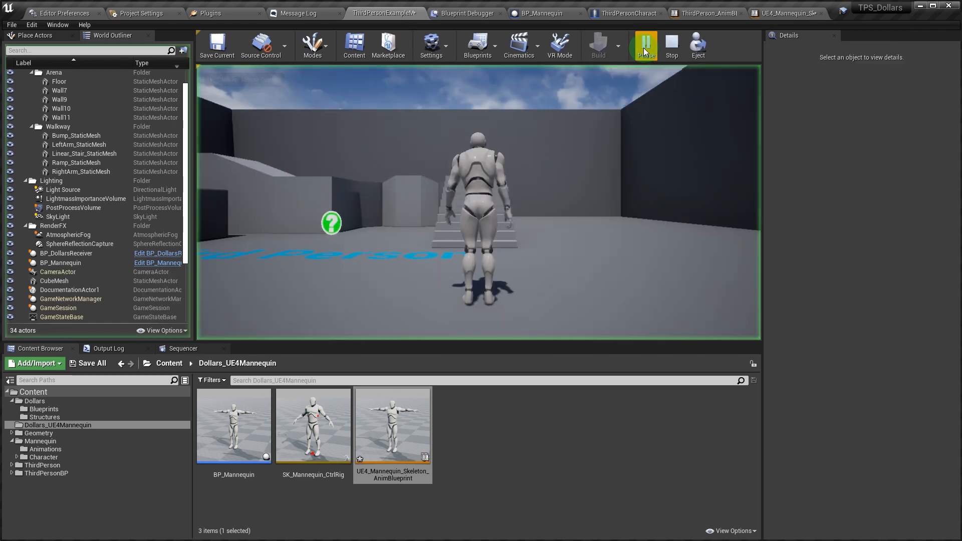
Stop the test play session and return to editing the level
left_click(644, 45)
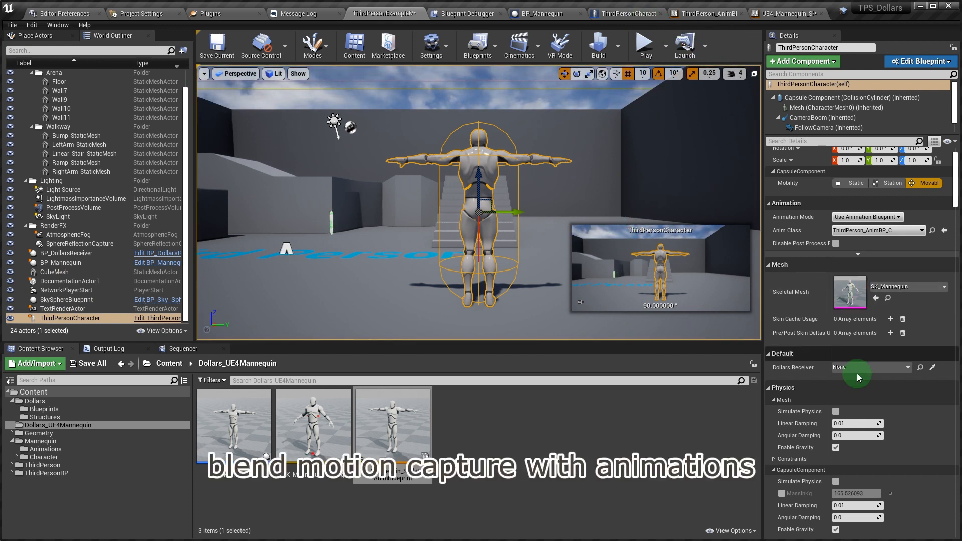
mouse_move(726, 13)
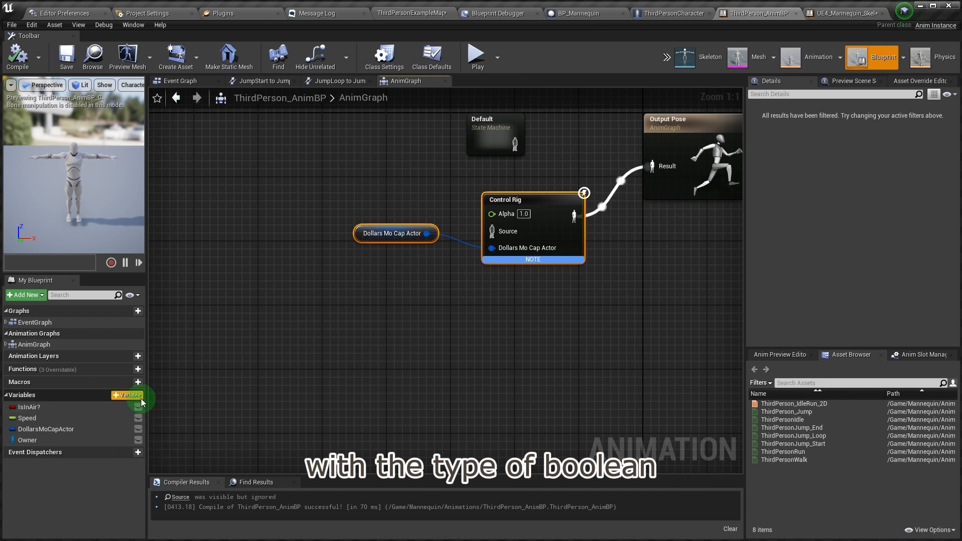
Add a Boolean mocap variable driving a Blend Poses by bool between Control Rig and Default
left_click(126, 395)
type("mocap")
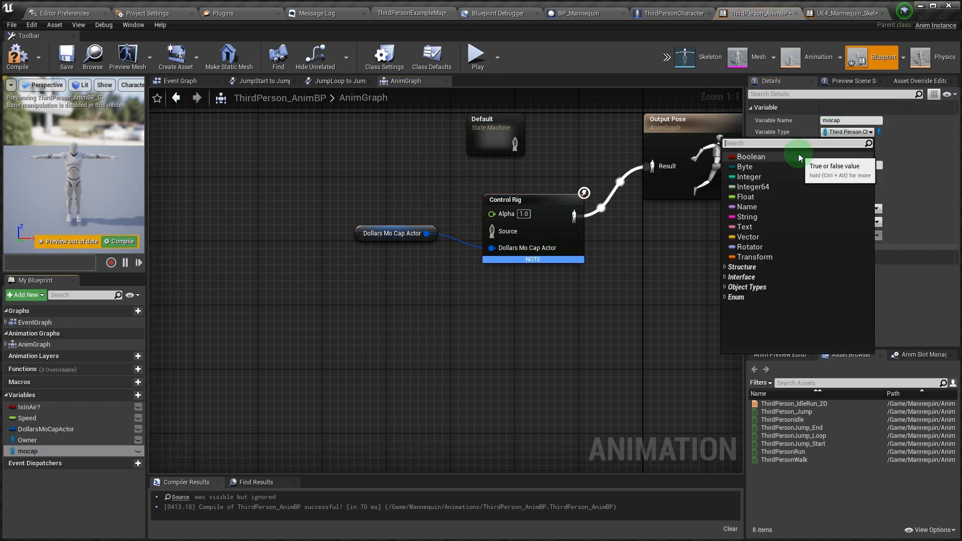
left_click(750, 156)
type("blend")
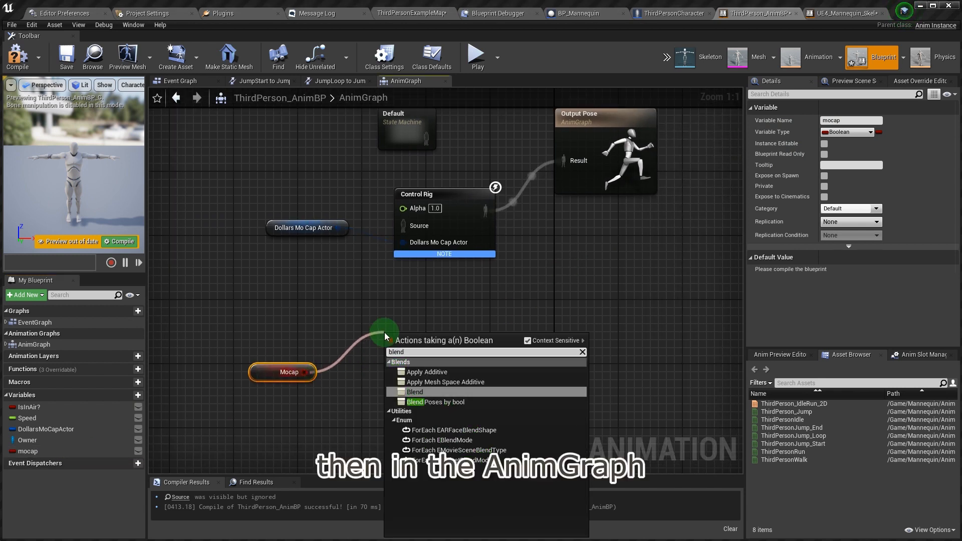
left_click(438, 402)
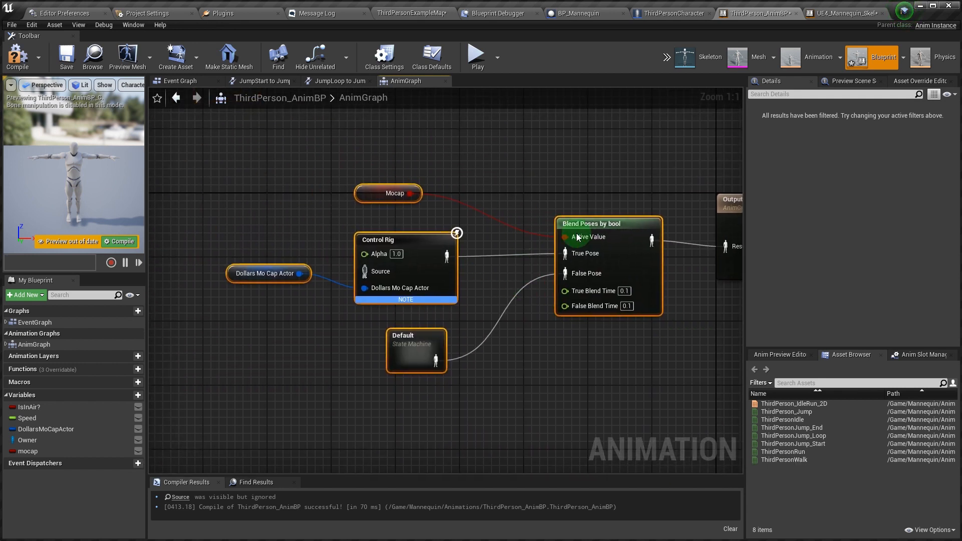
left_click(670, 13)
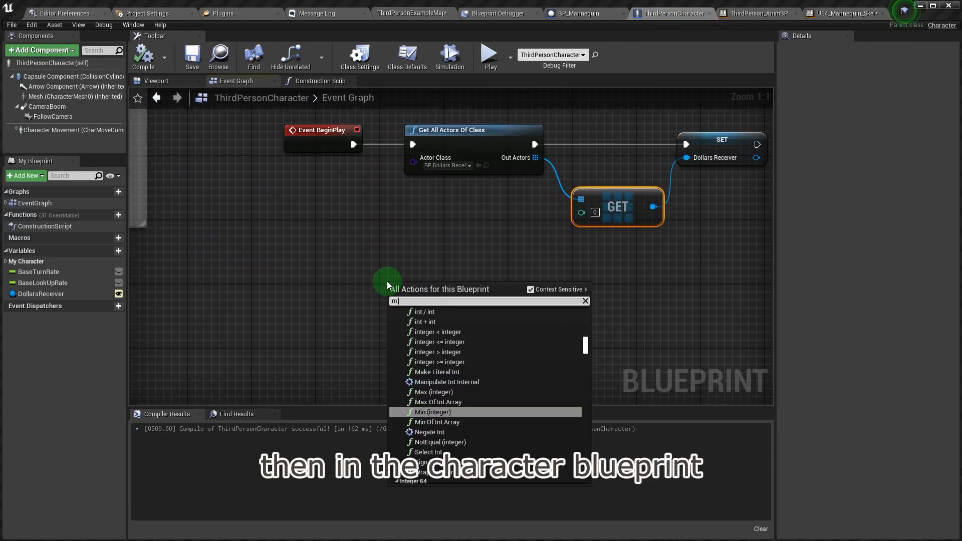
Wire an M key event through Get Anim Instance and Cast To ThirdPerson_AnimBP to Set Mocap
type("key")
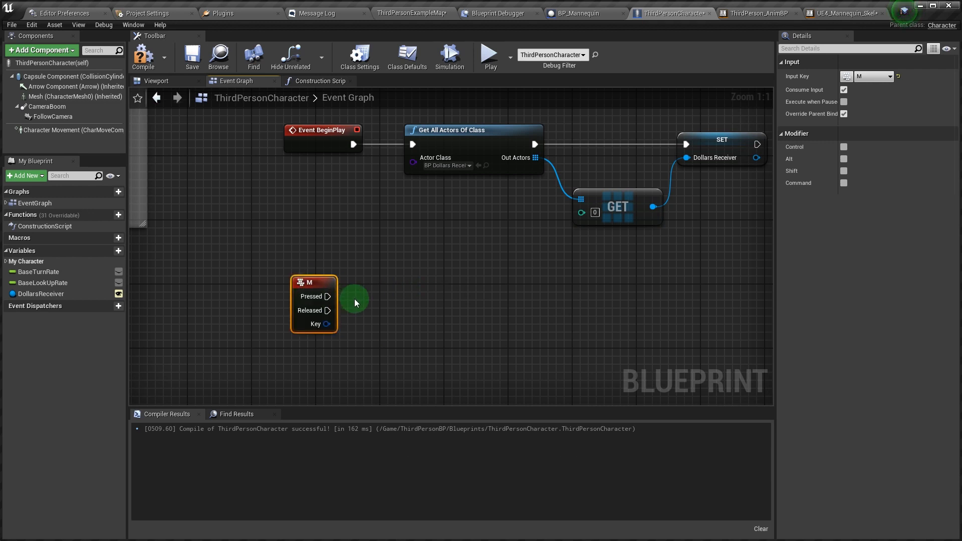
mouse_move(44, 97)
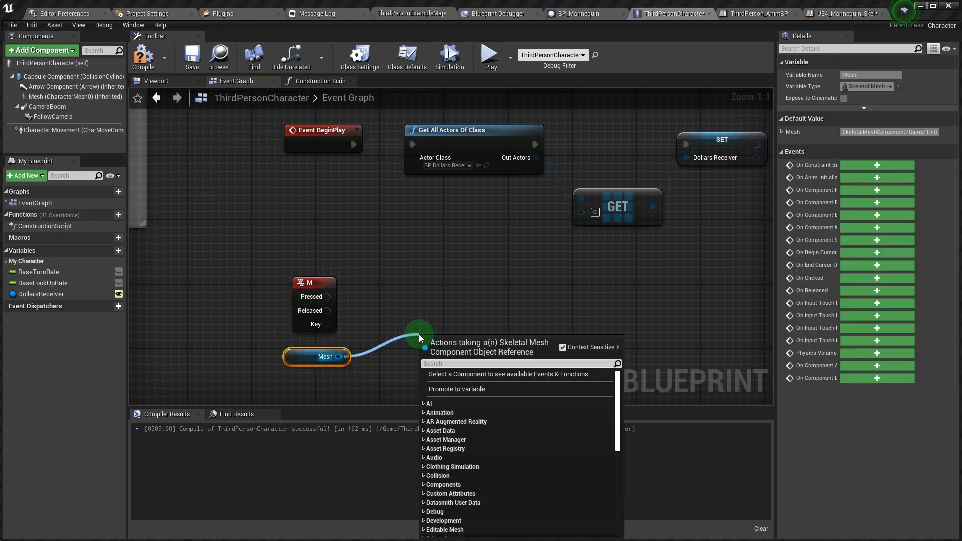
type("ge anim")
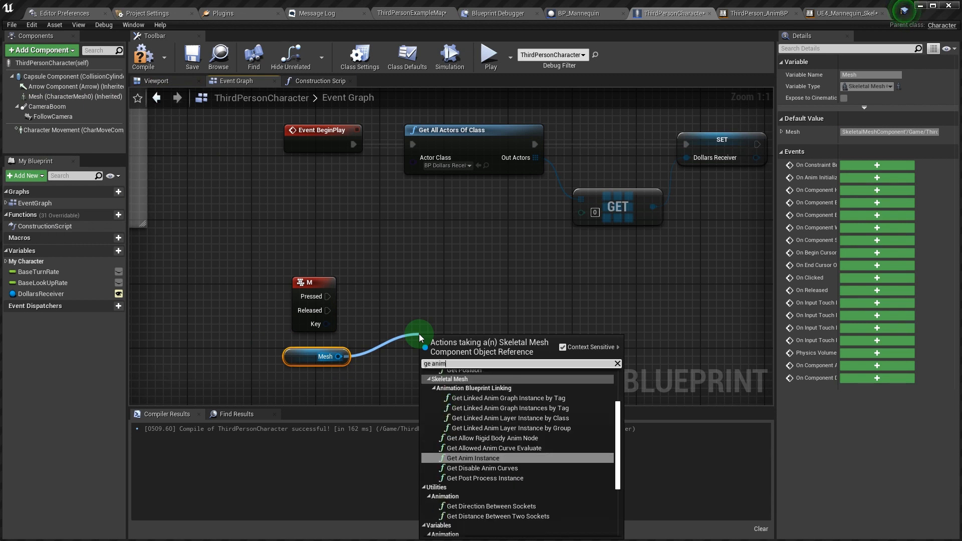
left_click(473, 457)
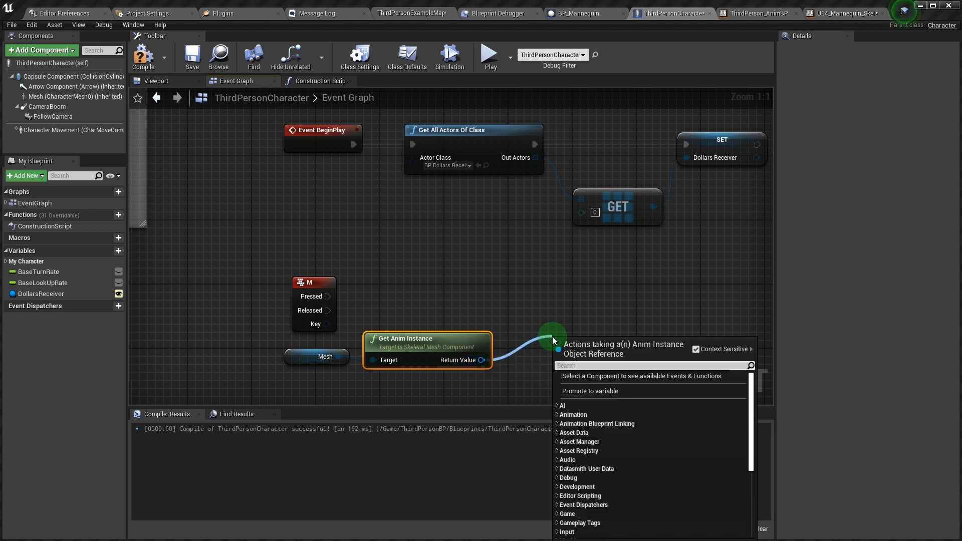
type("cast to thi")
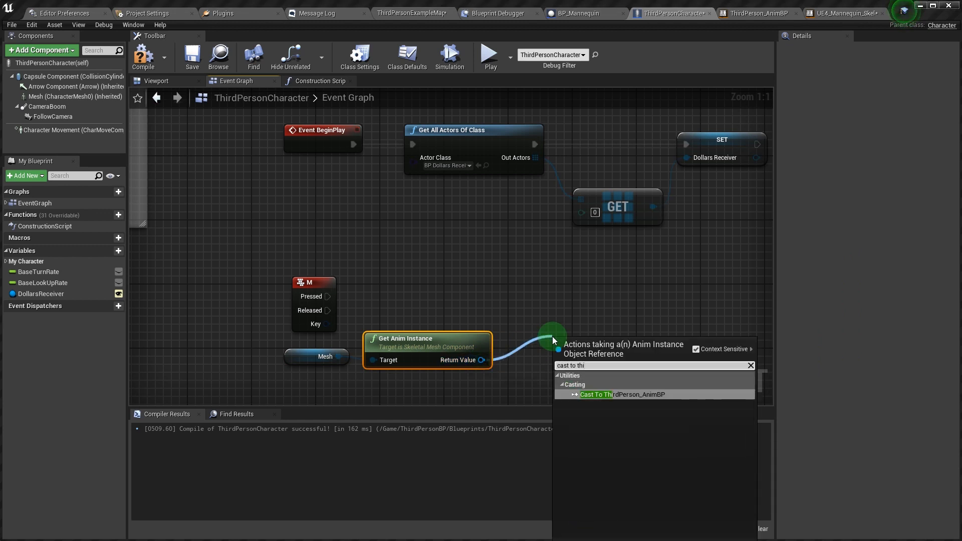
left_click(603, 394)
type("set mocap")
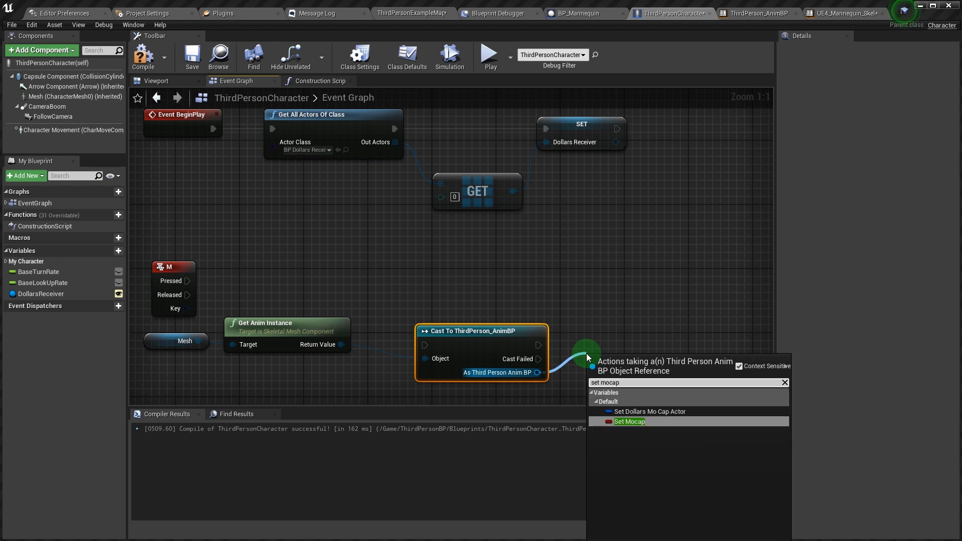
left_click(628, 421)
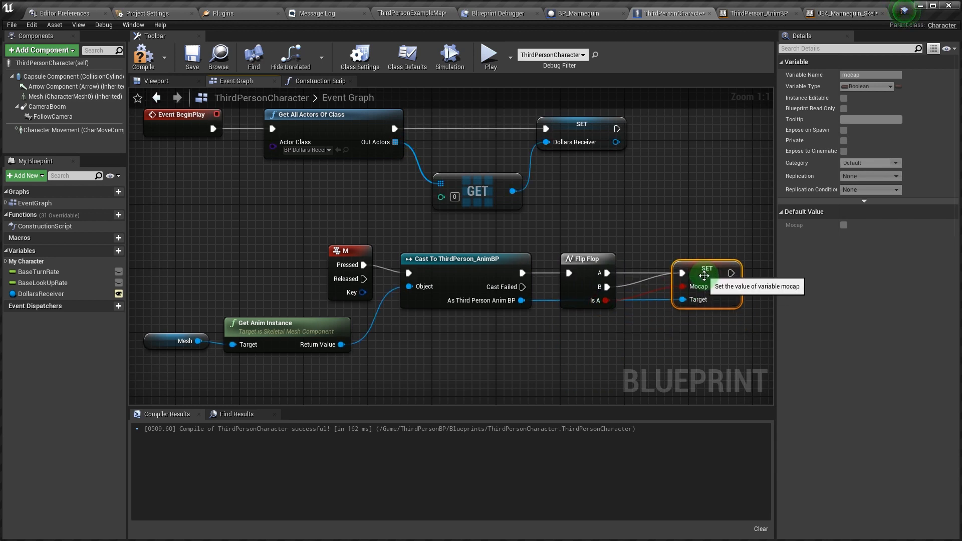
mouse_move(593, 258)
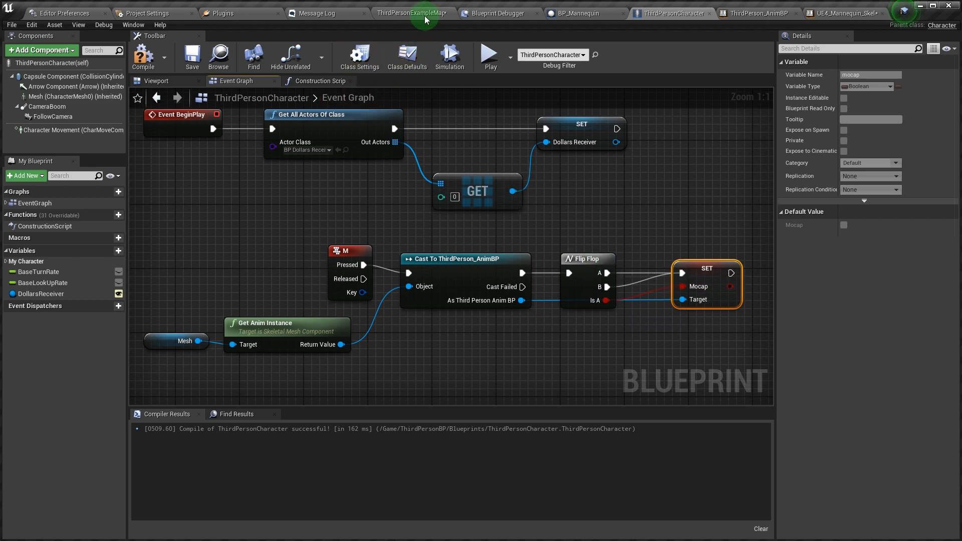
Play the level, pressing M to toggle motion capture on and back off, then stop
left_click(489, 55)
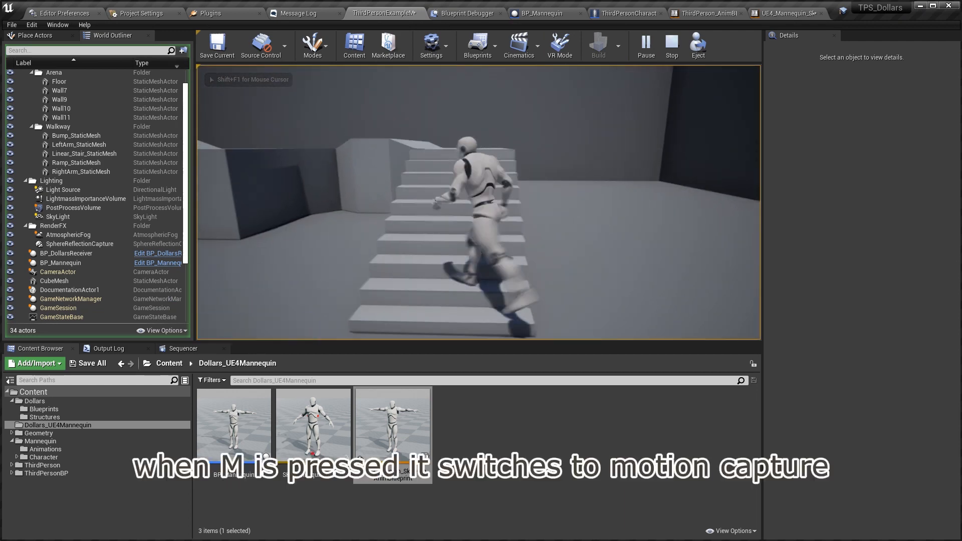
key("m")
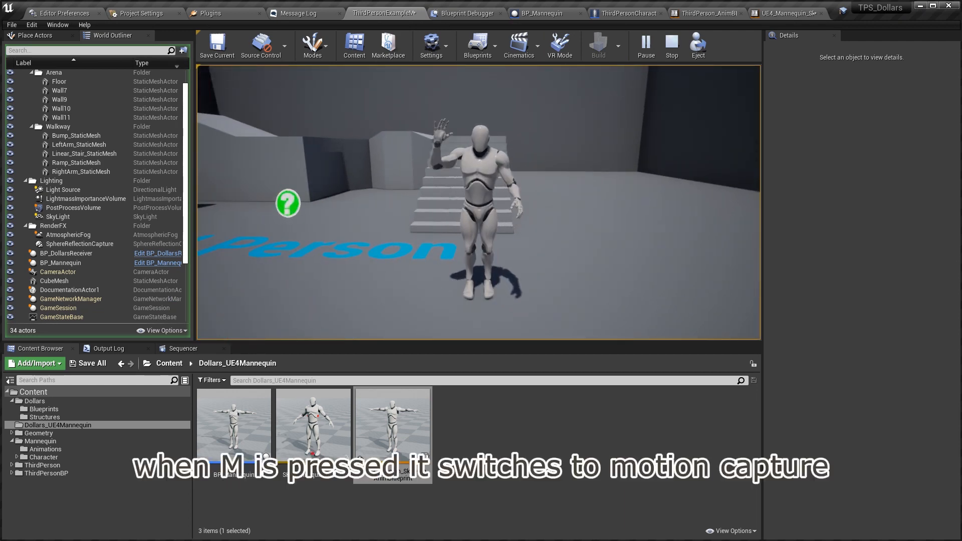
key("m")
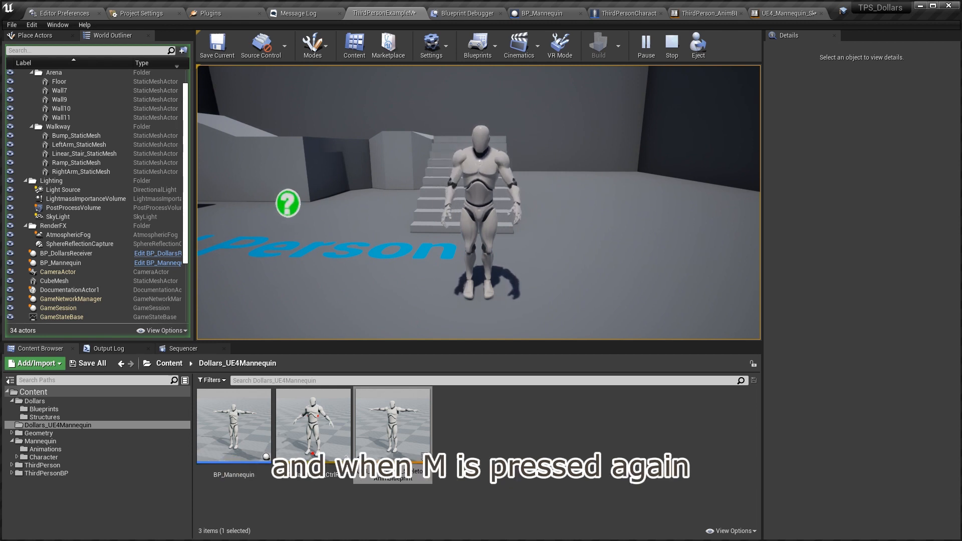
key("m")
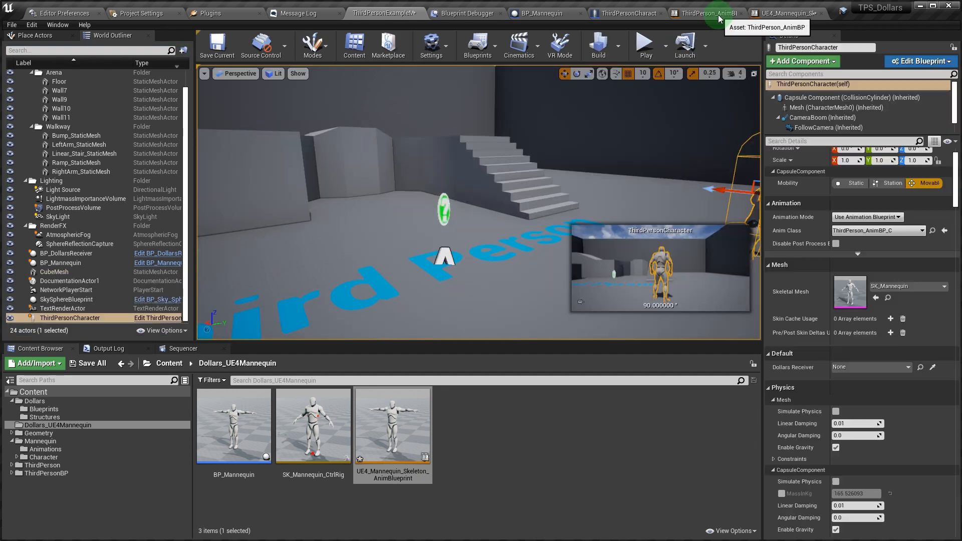
Add a Layered Blend per Bone node and copy the spine_01 bone name from the skeleton
left_click(705, 13)
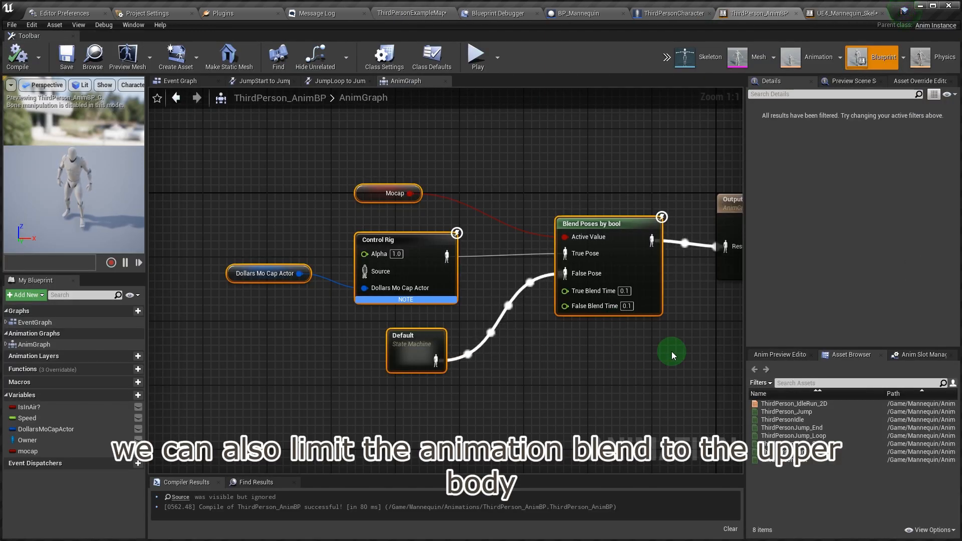
mouse_move(633, 333)
type("lay")
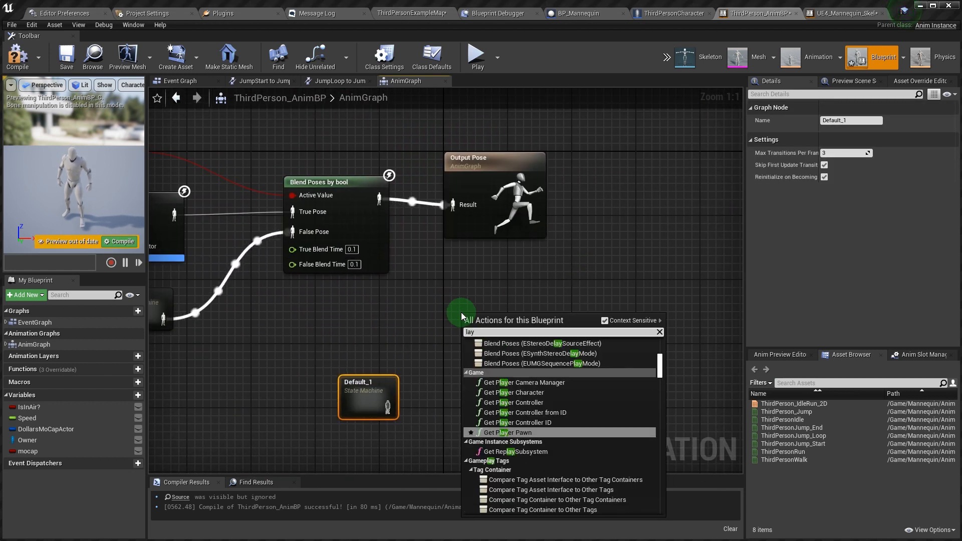
type("er")
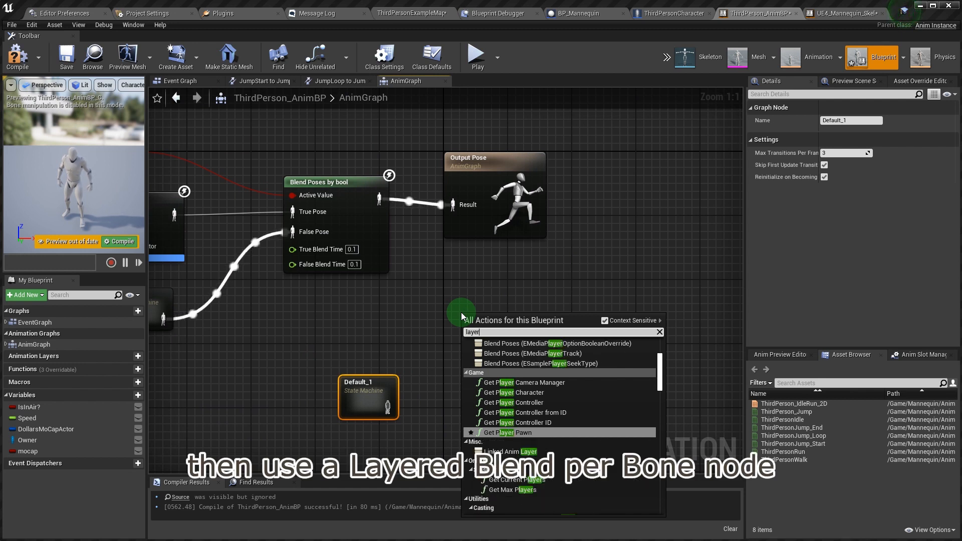
left_click(524, 451)
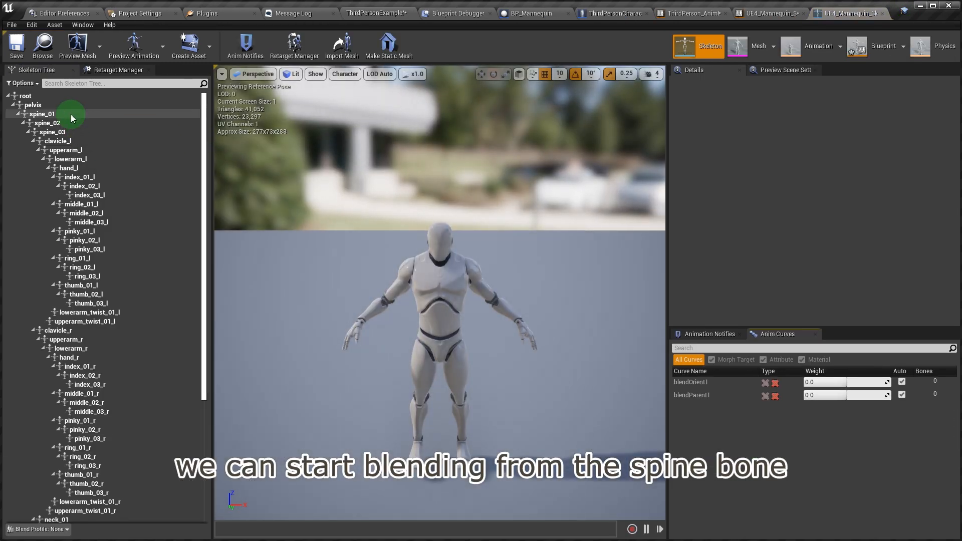
right_click(41, 114)
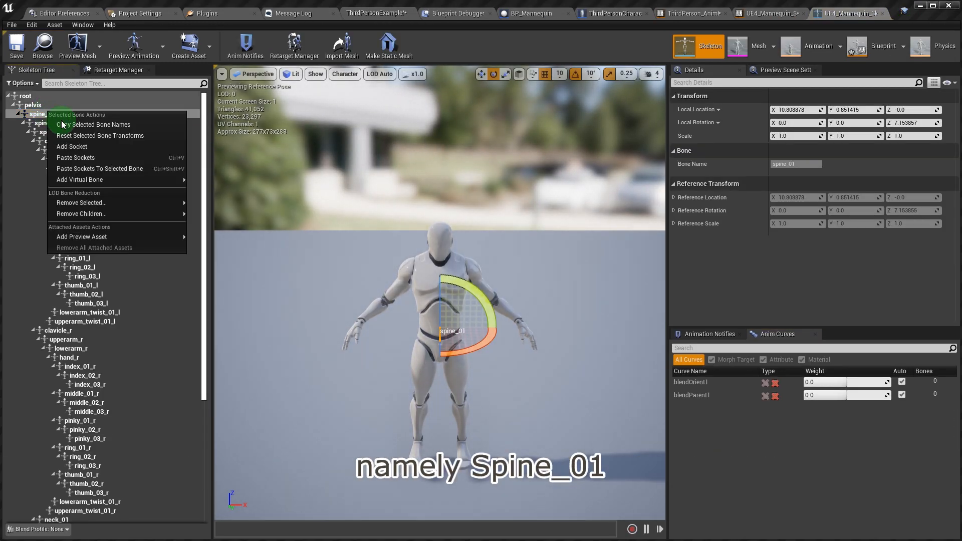
left_click(689, 13)
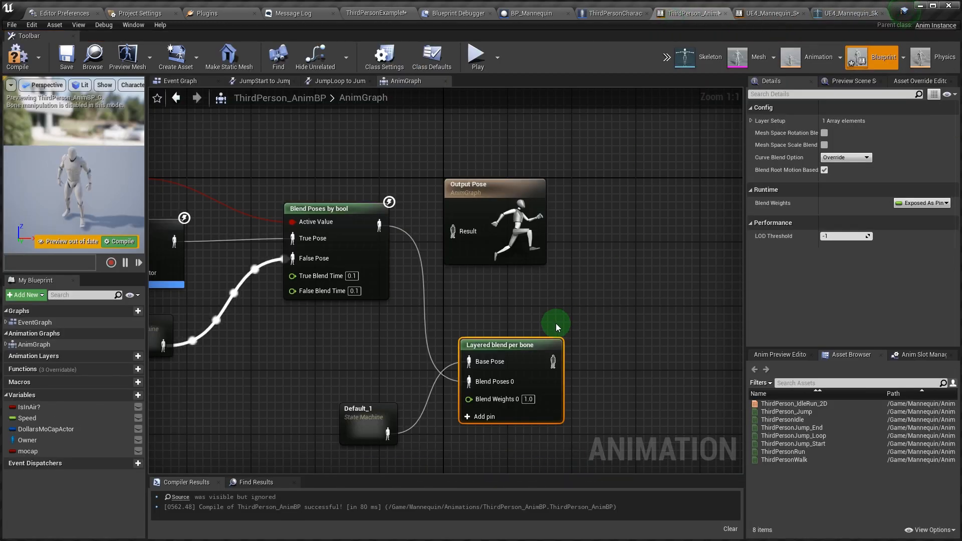
Add a layer setup element with a branch filter and expand it for bone name spine_01
left_click(750, 121)
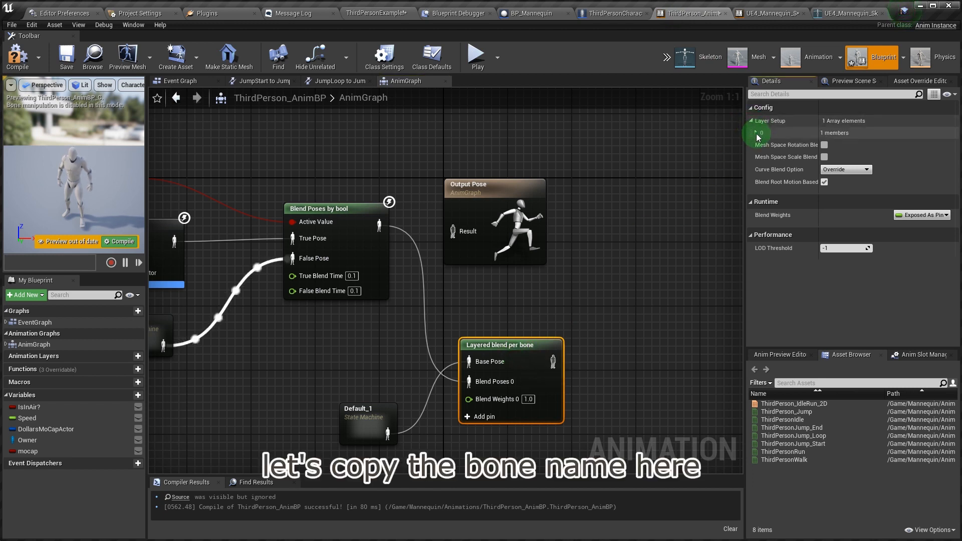
left_click(757, 133)
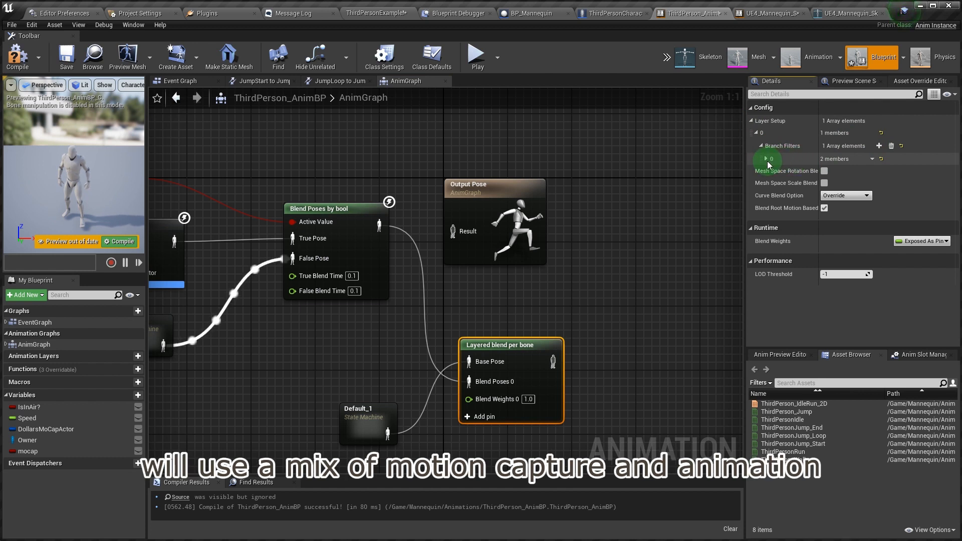
left_click(762, 158)
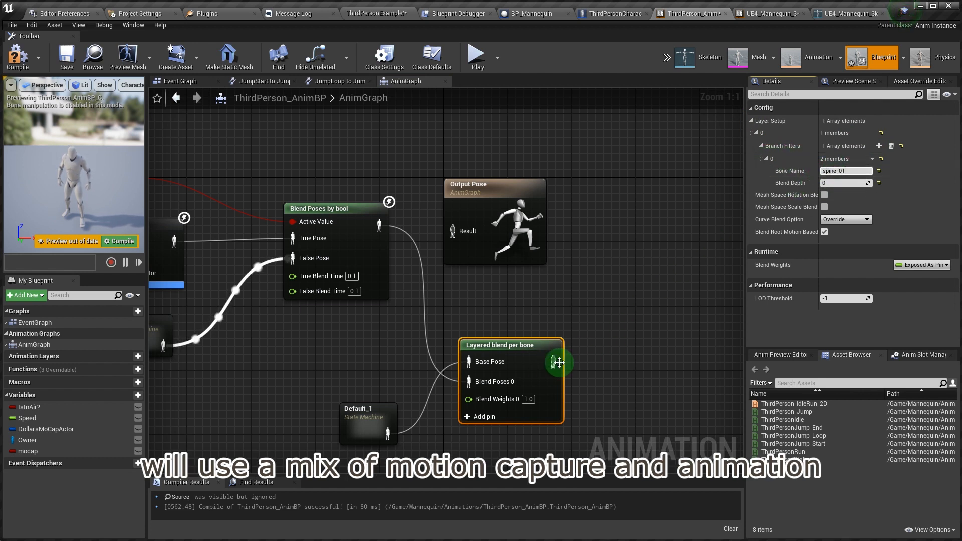